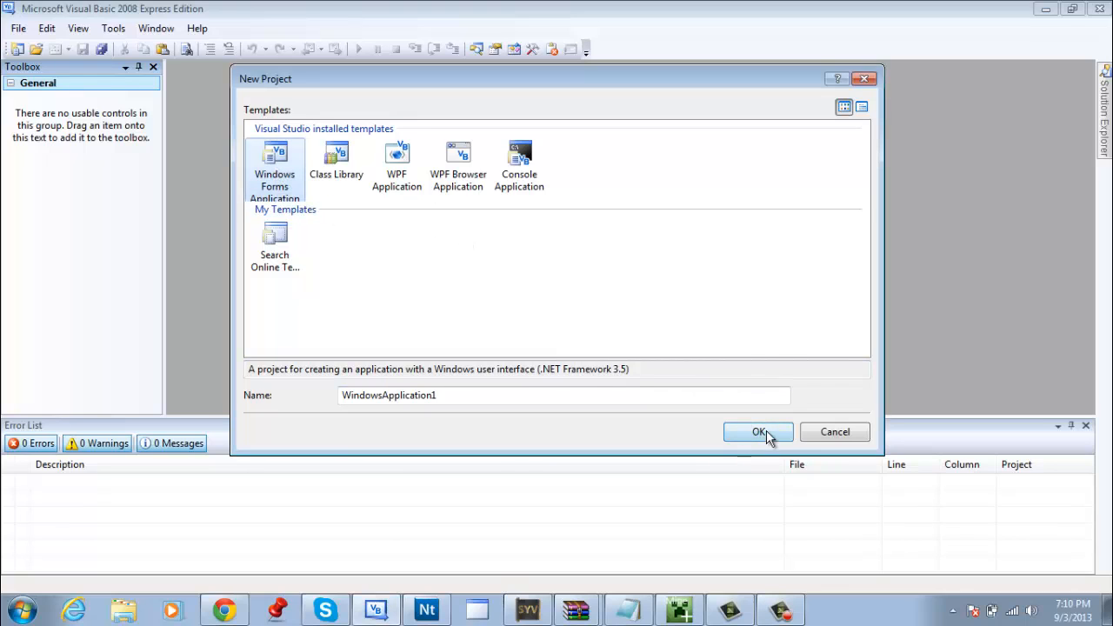
pyautogui.moveTo(803, 334)
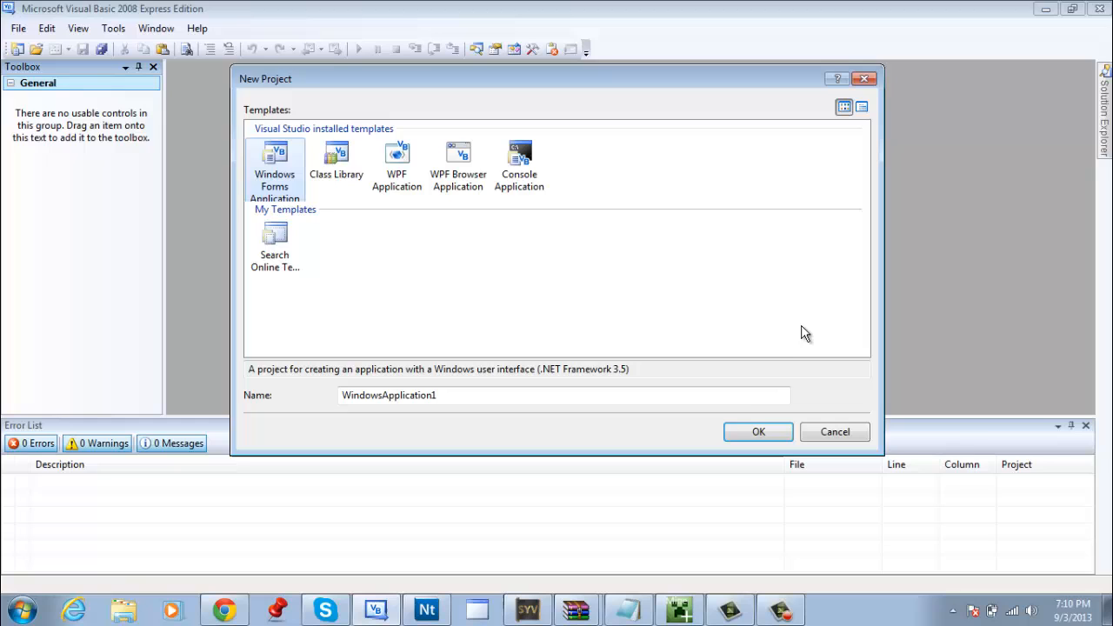
# Create the new Windows Forms Application project WindowsApplication1 with a blank Form1.
pyautogui.click(758, 431)
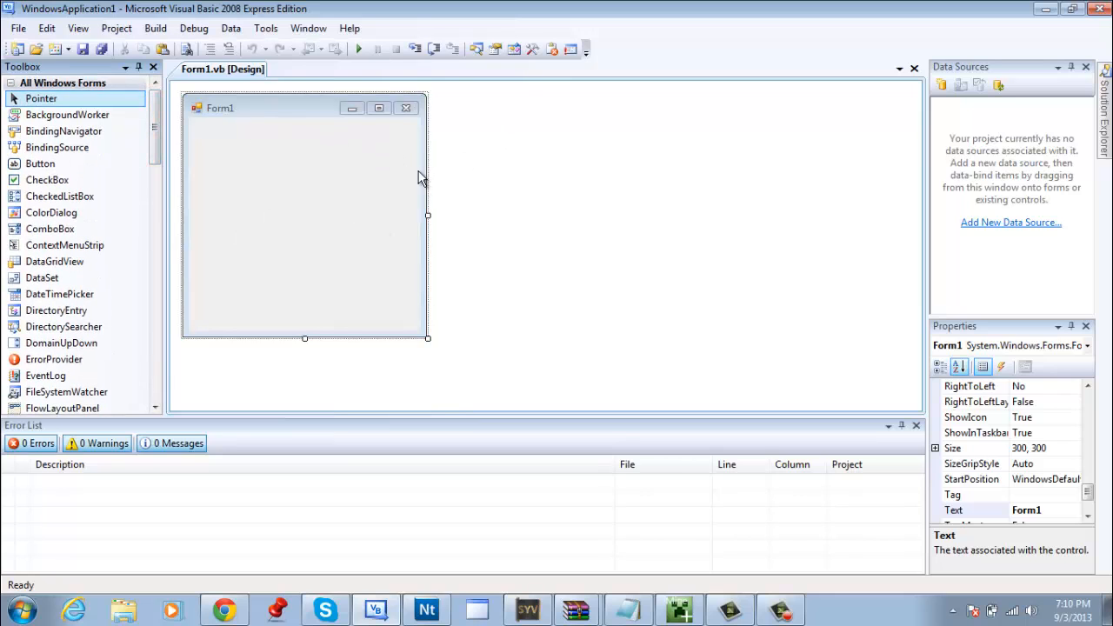
# Add two buttons, three labels and two text boxes to Form1 and arrange them.
pyautogui.click(40, 163)
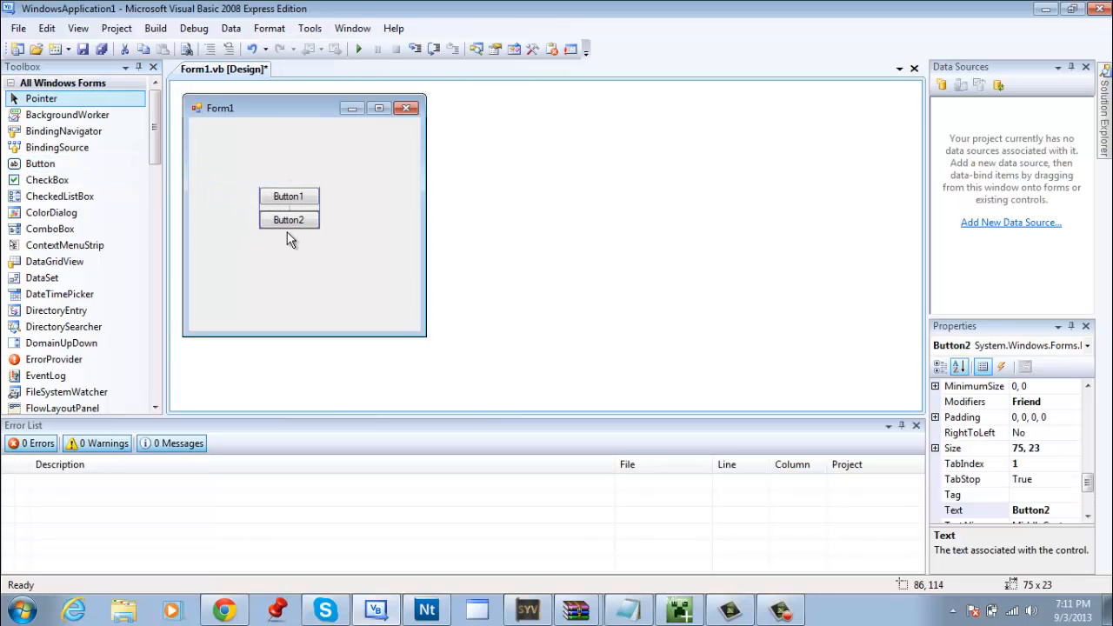
pyautogui.click(289, 219)
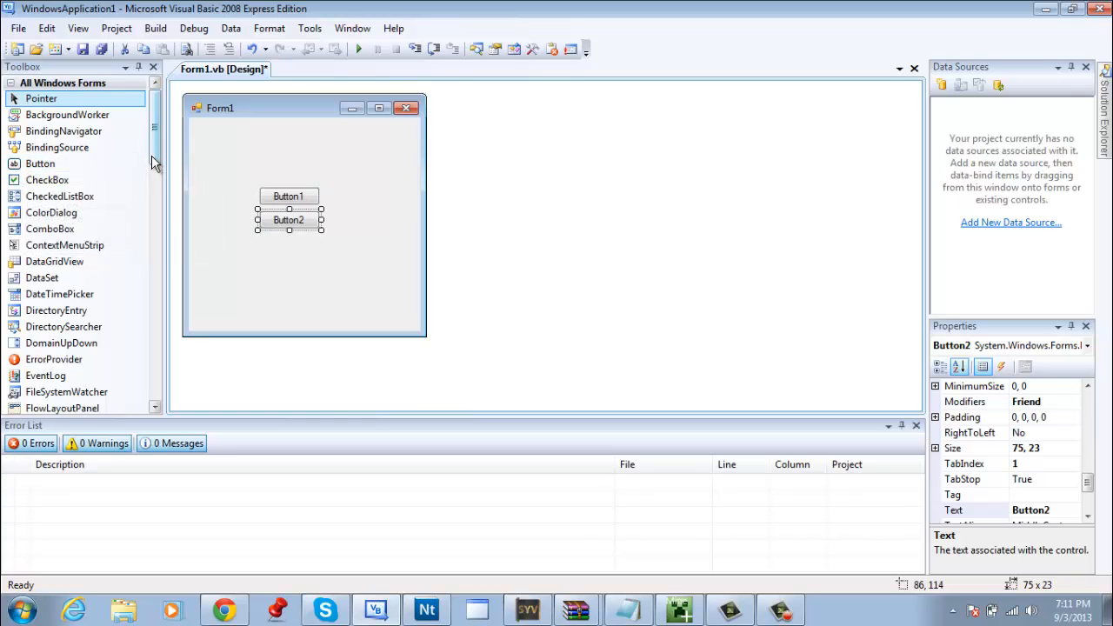
pyautogui.scroll(-3)
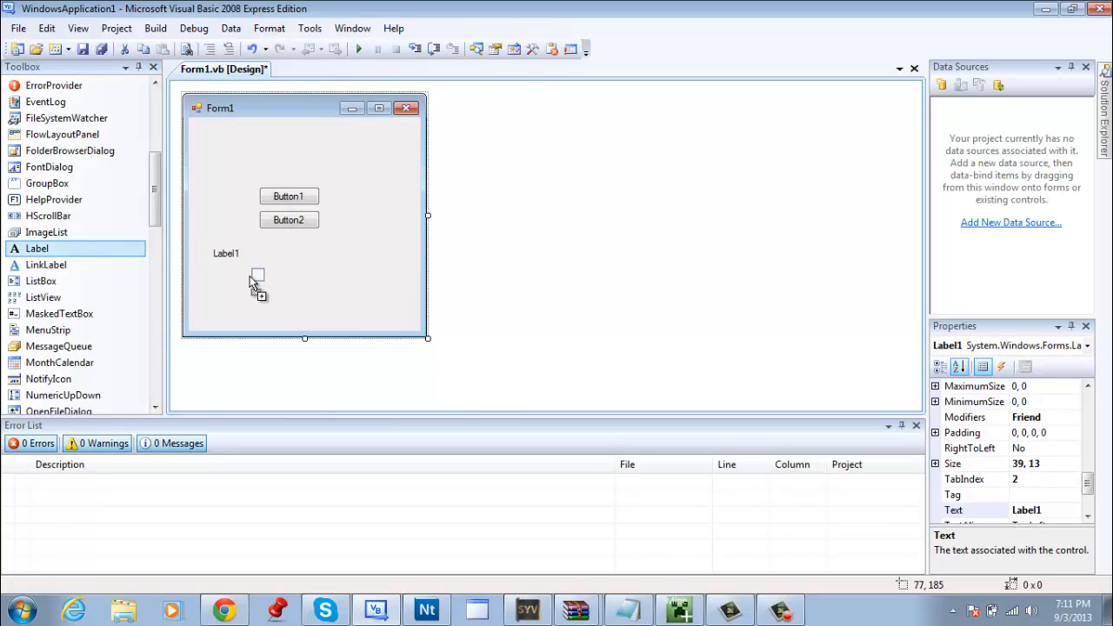
pyautogui.click(224, 287)
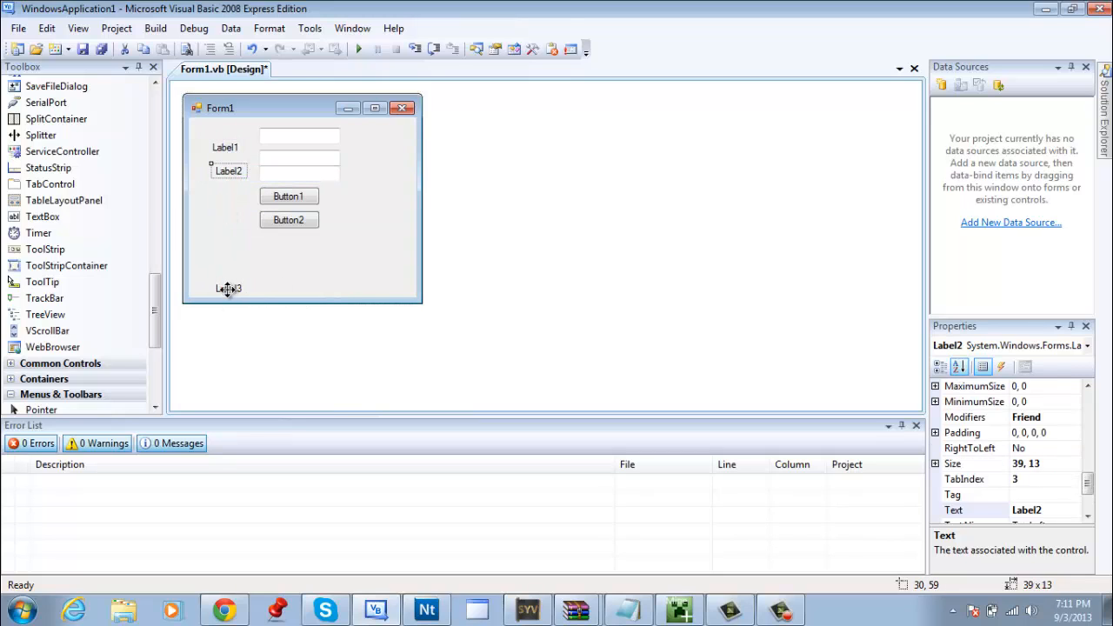
pyautogui.moveTo(229, 288); pyautogui.dragTo(226, 195)
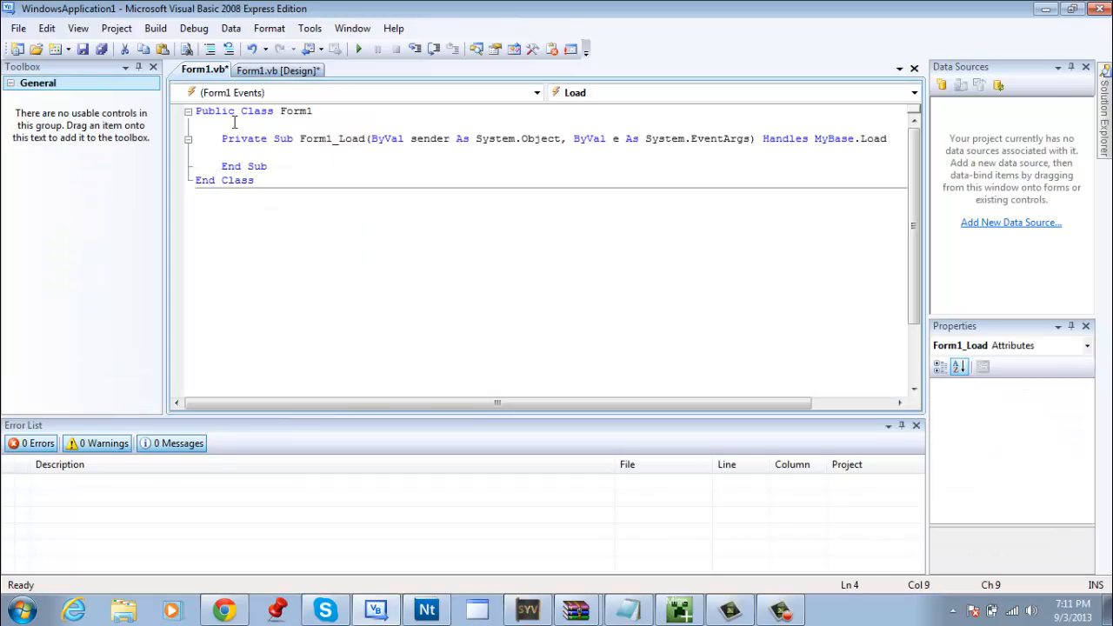
pyautogui.click(276, 69)
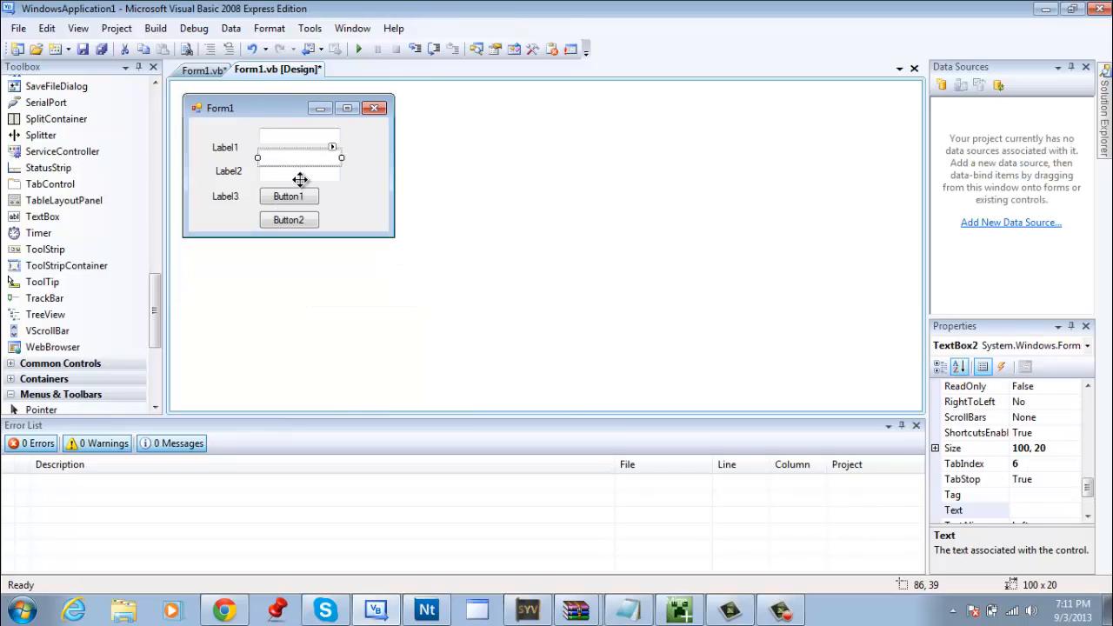
# Set the three labels' Text to User, Pass and Please Login.
pyautogui.rightClick(299, 170)
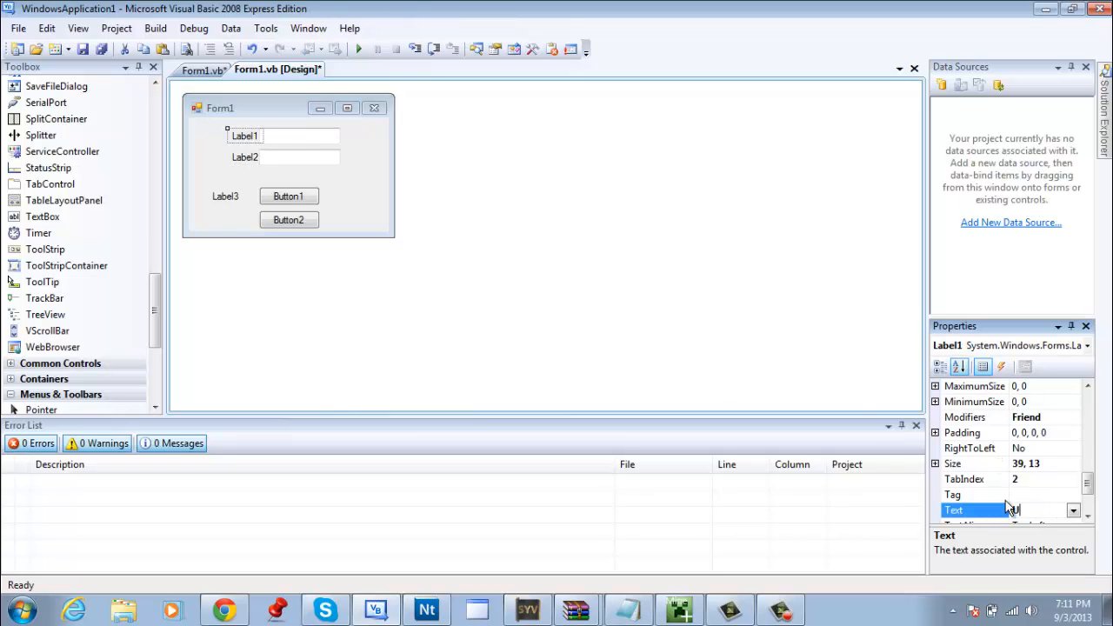
pyautogui.write('User')
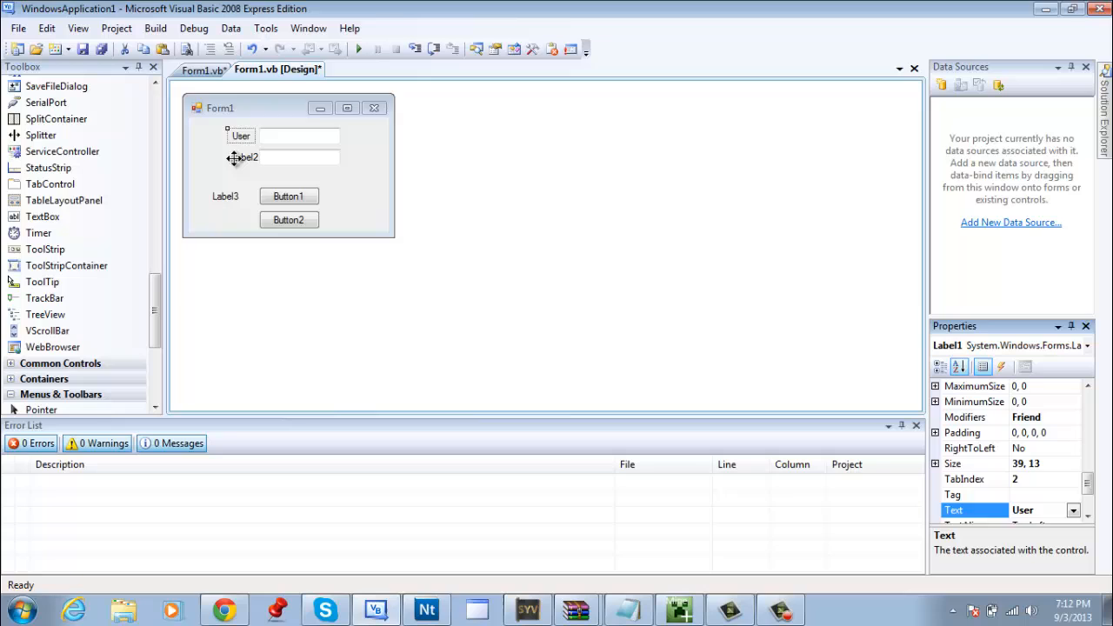
pyautogui.click(243, 156)
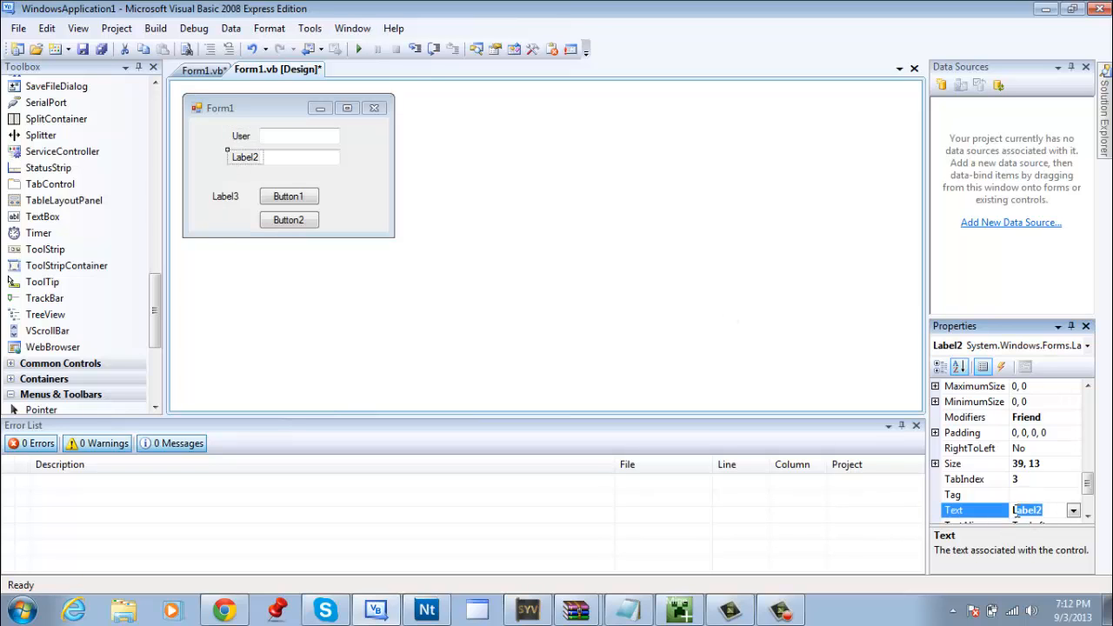
pyautogui.write('Pass')
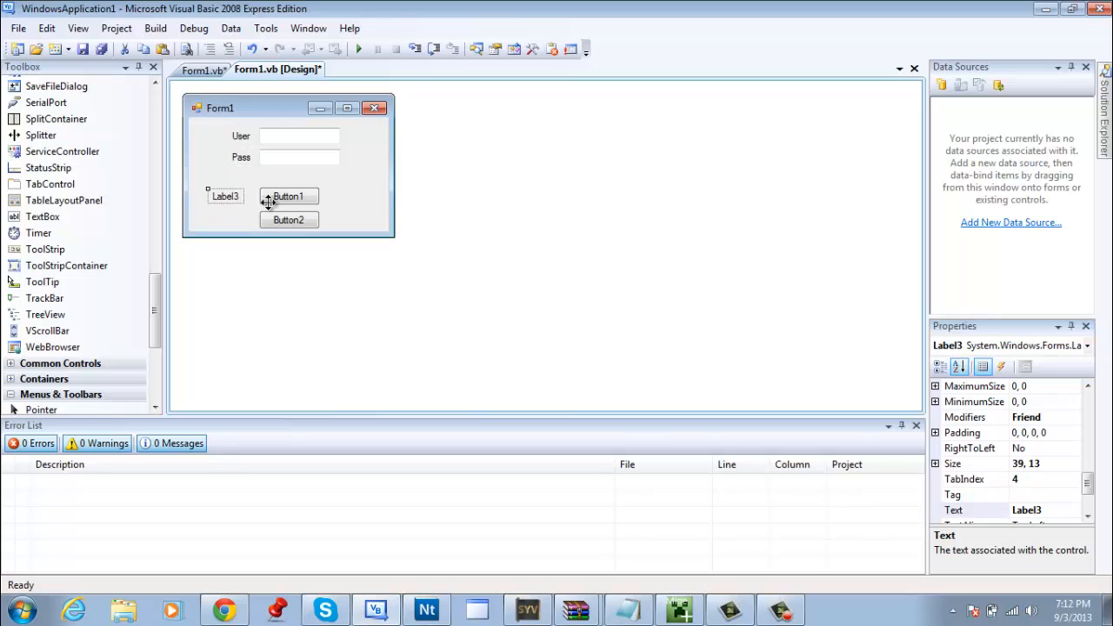
pyautogui.click(974, 509)
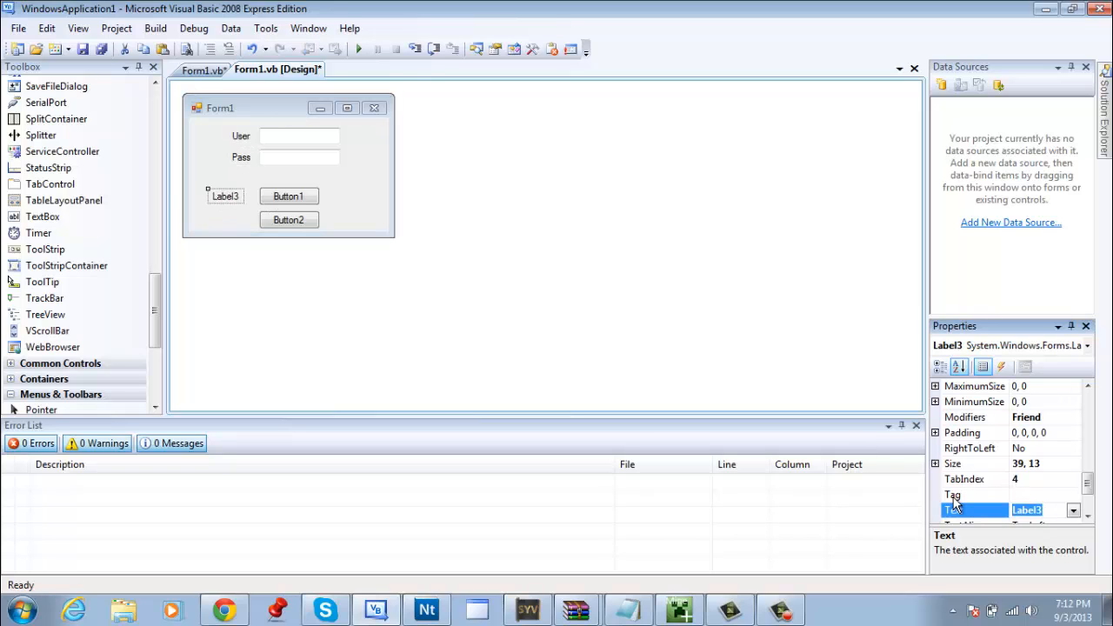
pyautogui.write('Please l')
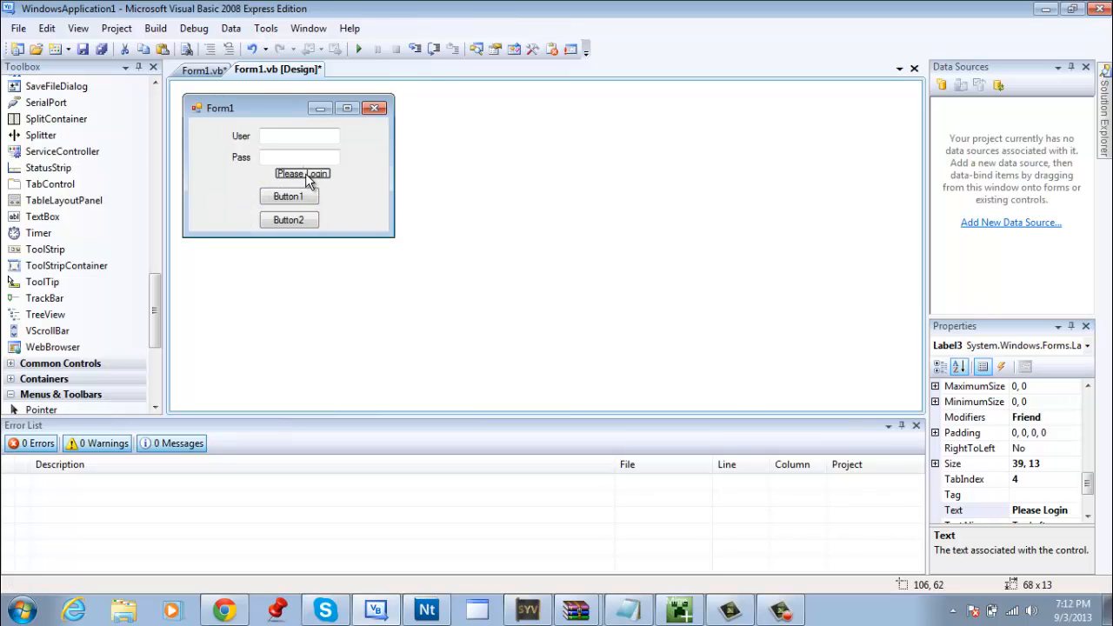
pyautogui.click(296, 195)
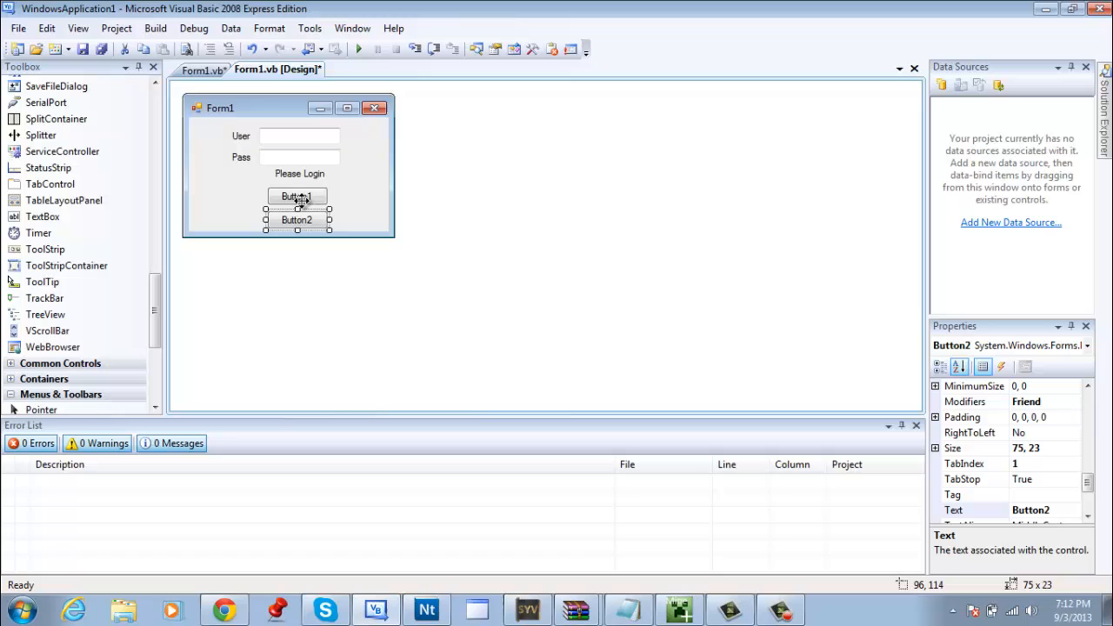
# Set Button1's Text to Login and Button2's Text to Exit.
pyautogui.click(296, 195)
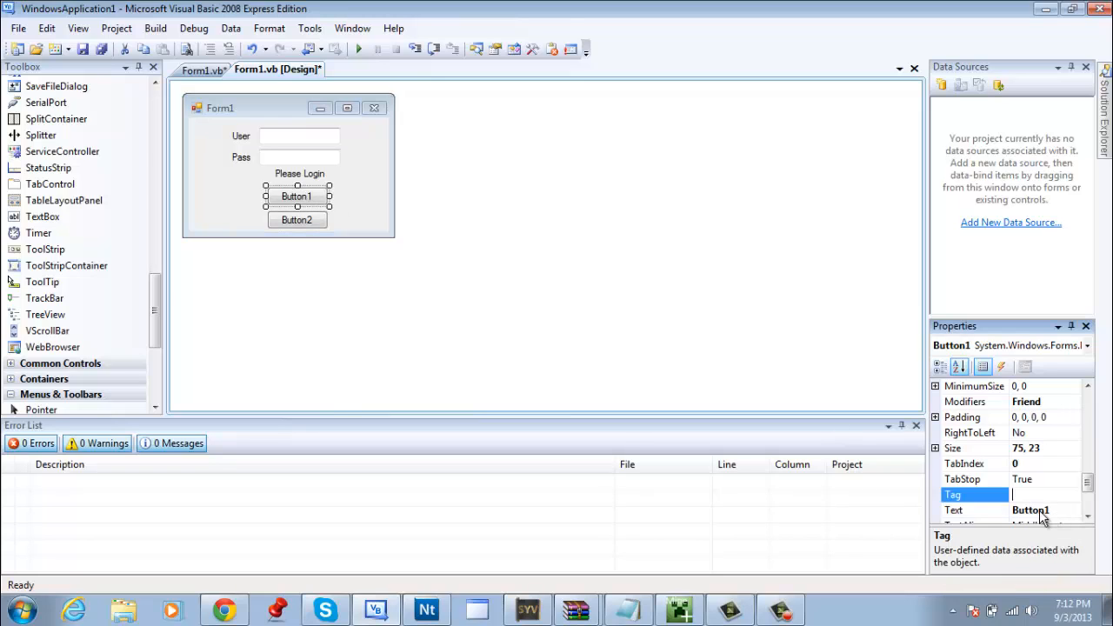
pyautogui.click(974, 511)
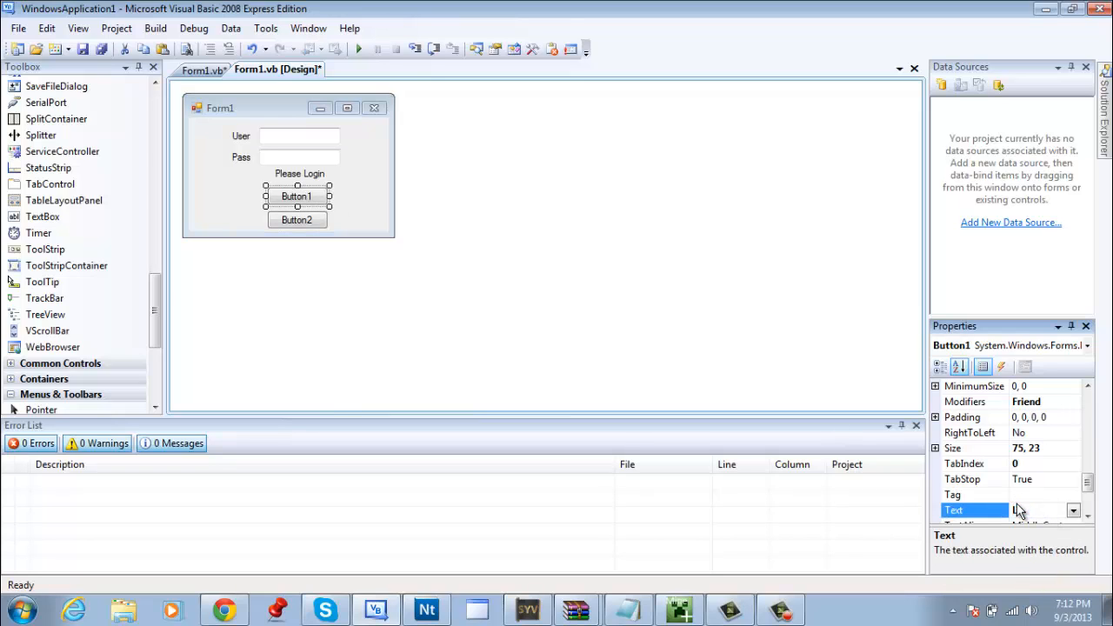
pyautogui.write('Login')
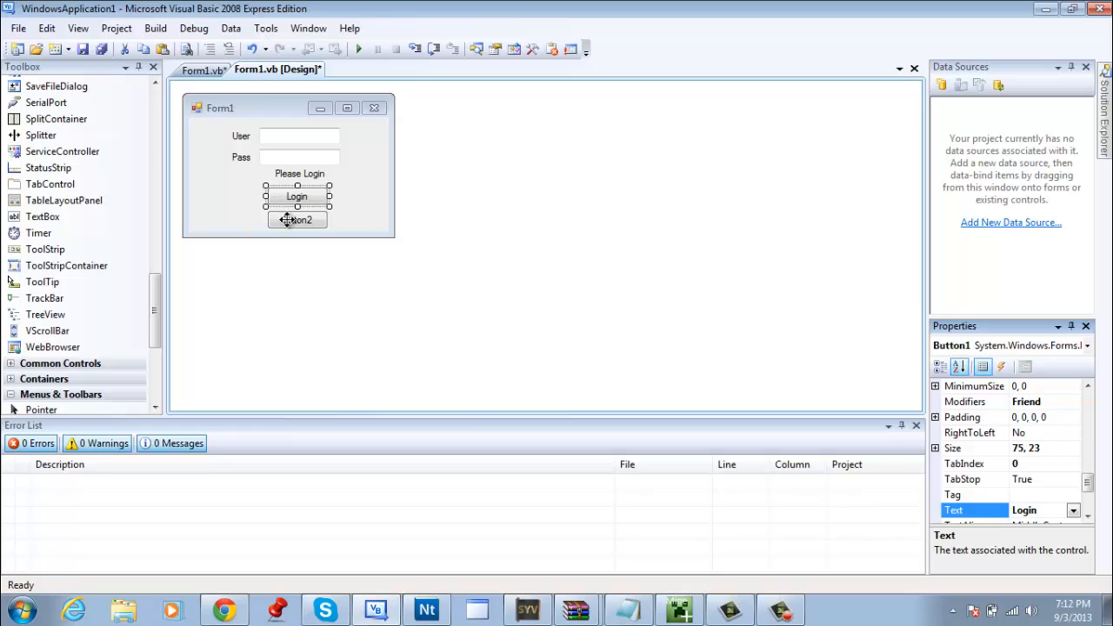
pyautogui.click(295, 219)
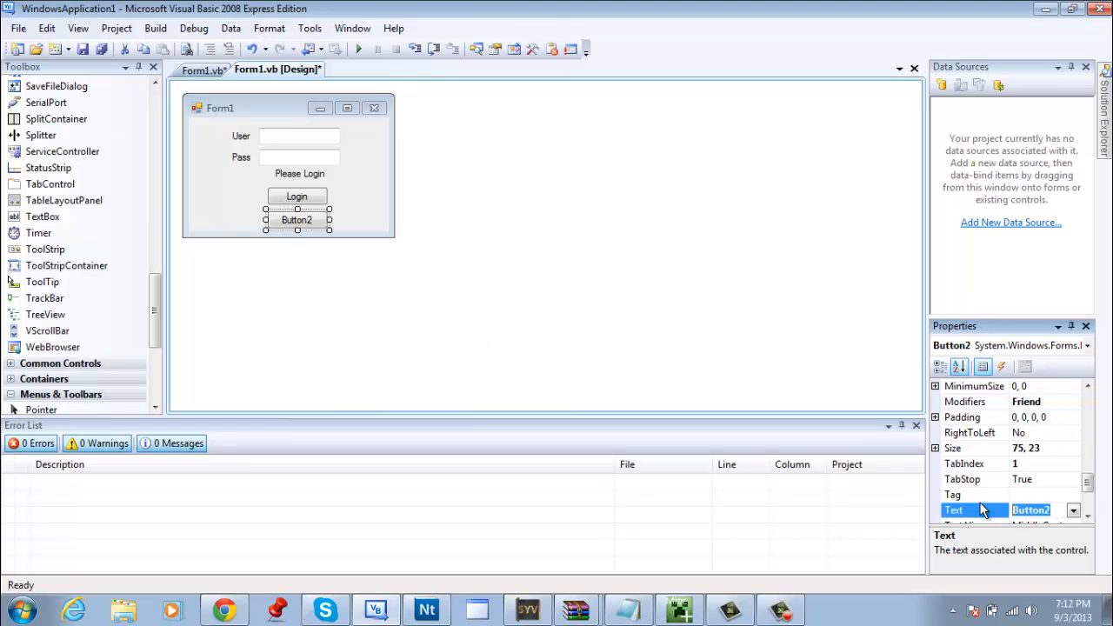
pyautogui.write('Exit')
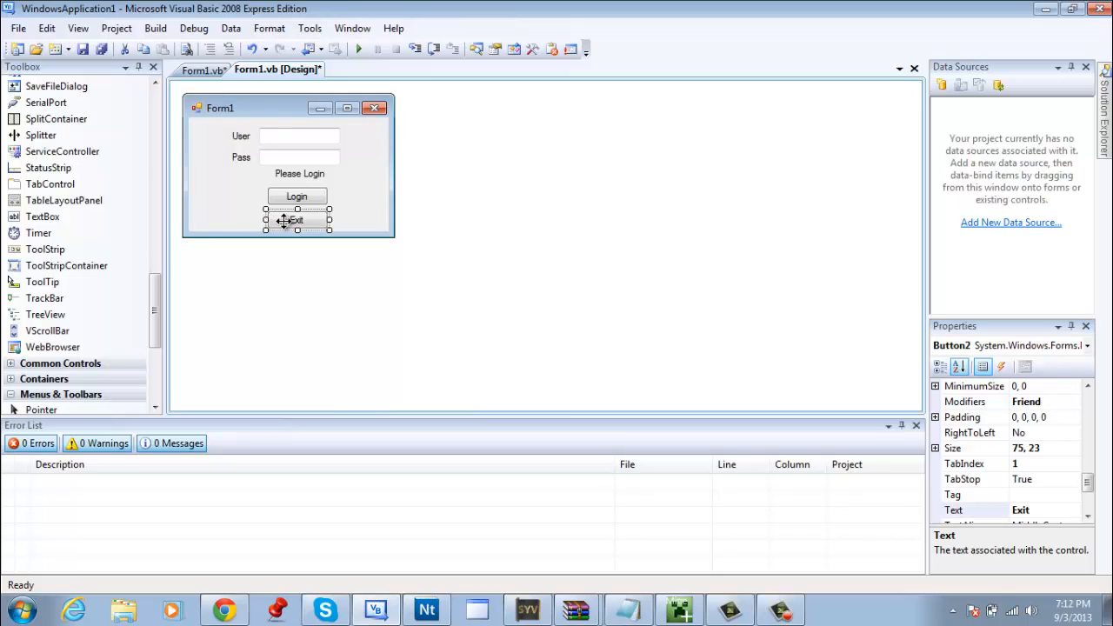
# Put End in the Exit button's Button2_Click handler, then select the Login button.
pyautogui.doubleClick(295, 219)
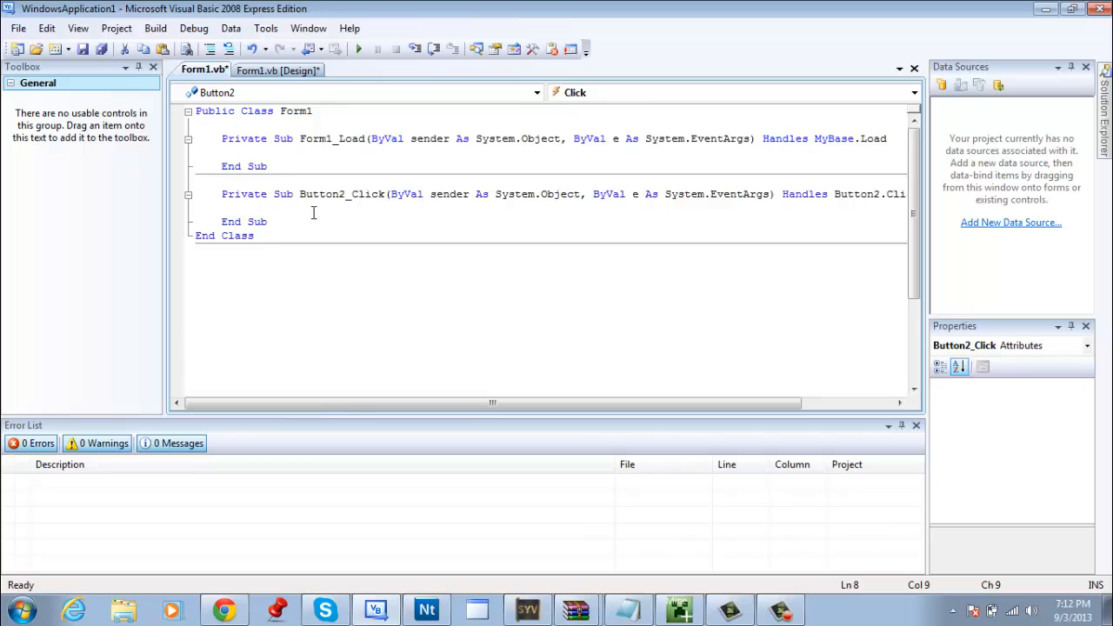
pyautogui.click(254, 207)
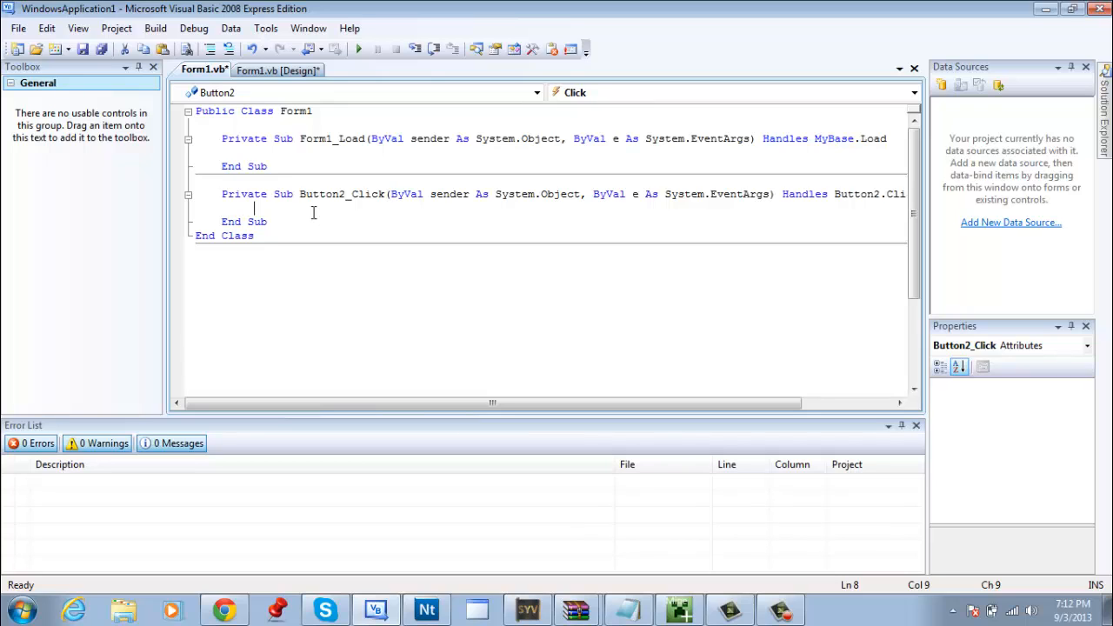
pyautogui.write('End')
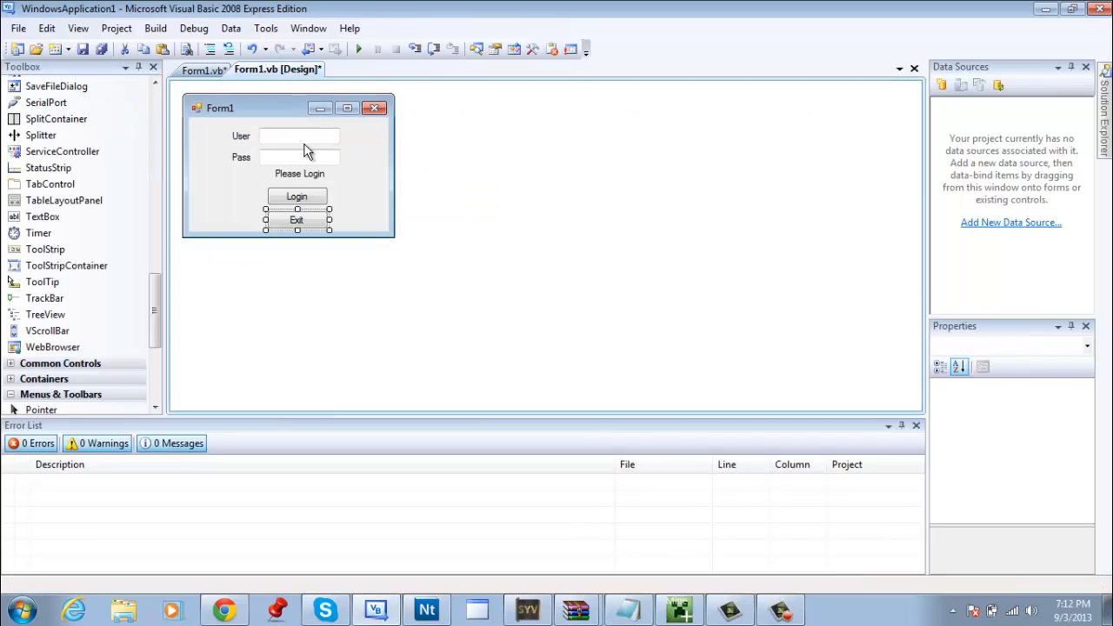
pyautogui.click(296, 219)
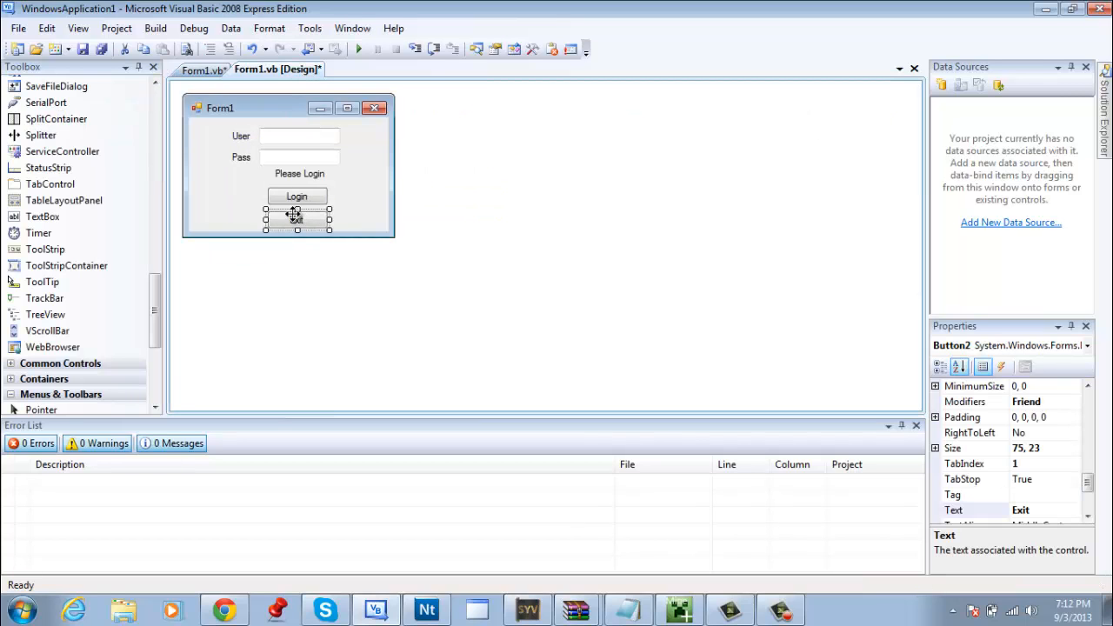
pyautogui.moveTo(344, 188)
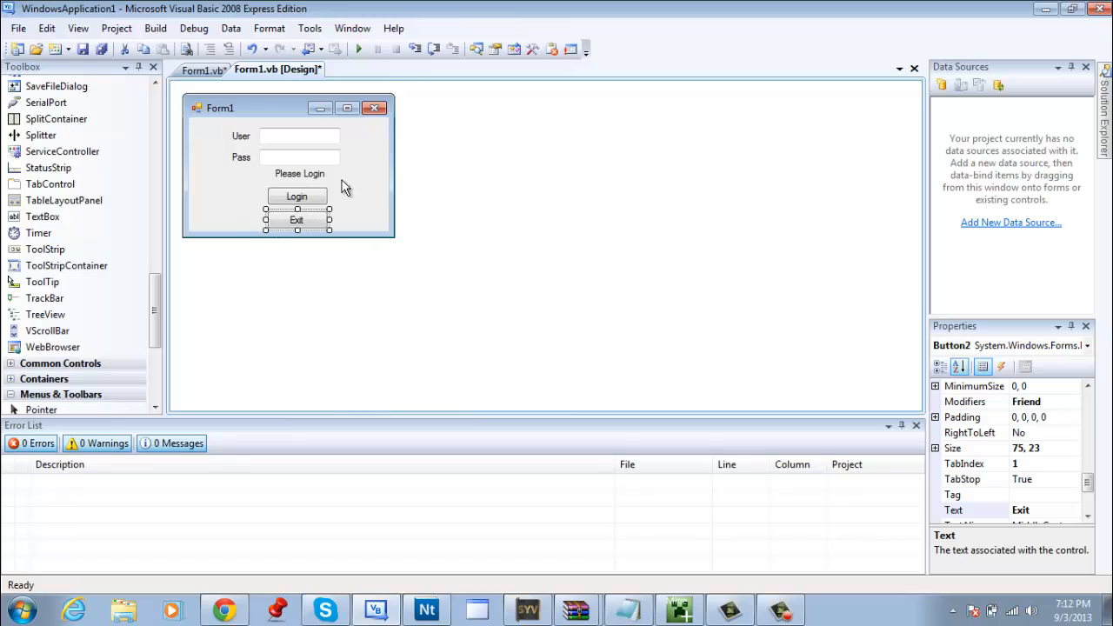
pyautogui.click(296, 194)
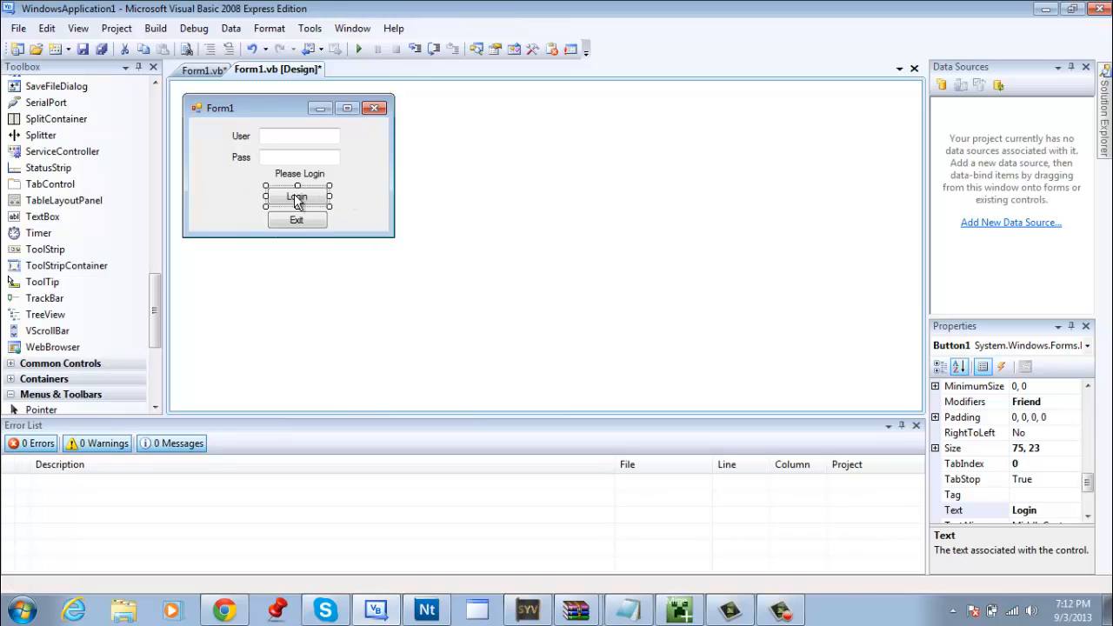
# Begin Button1_Click with 'If TextBox1.Text = "" Then'.
pyautogui.doubleClick(296, 195)
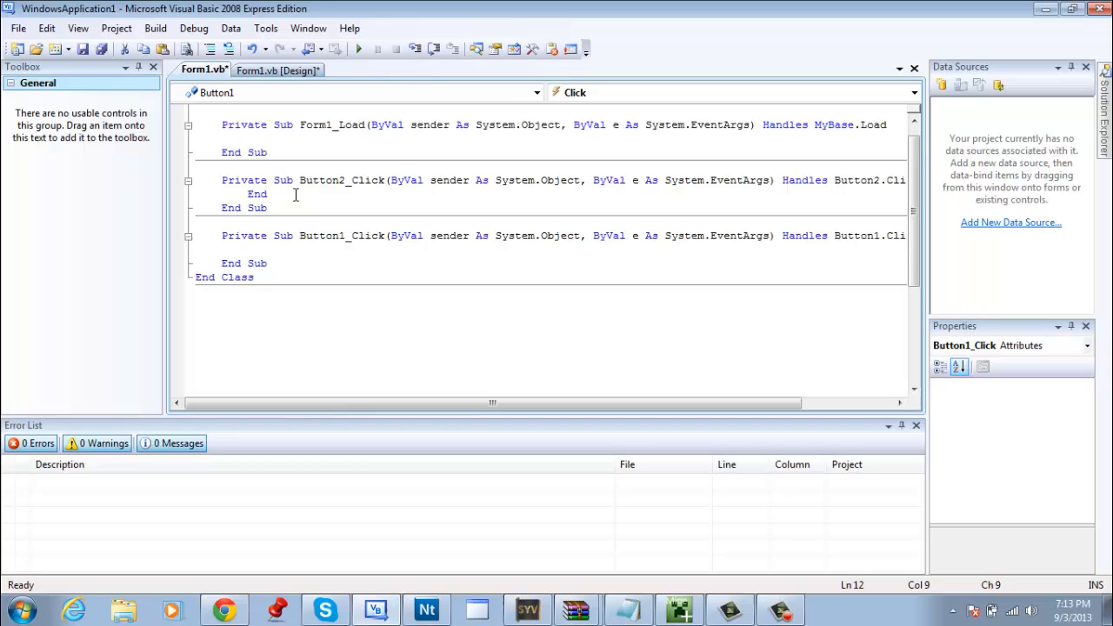
pyautogui.write('If Text')
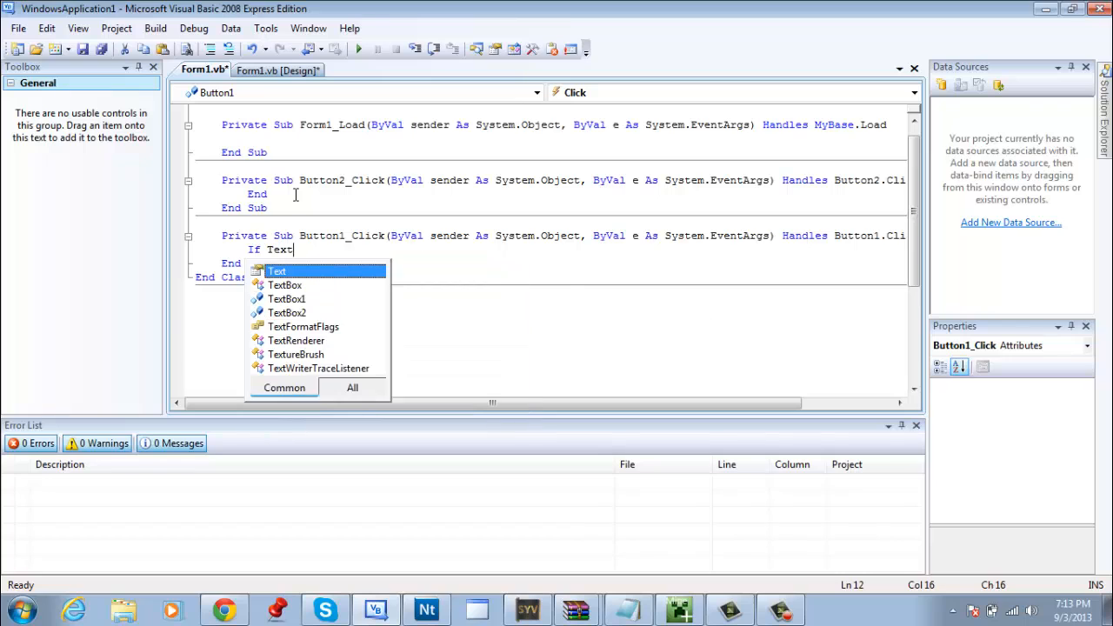
pyautogui.write('Box1.Text')
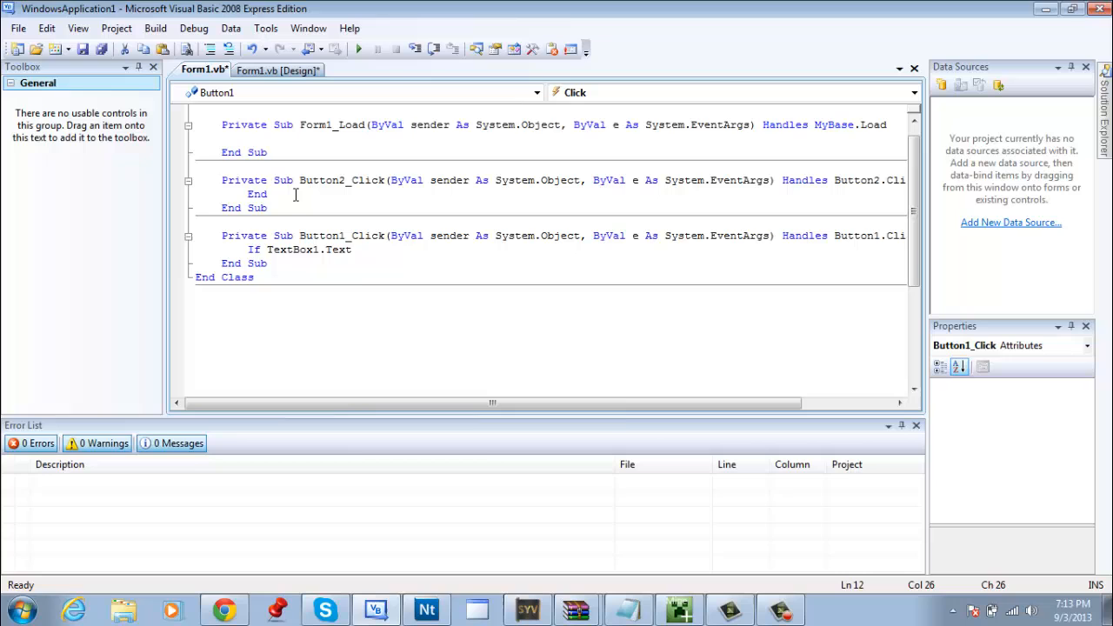
pyautogui.write('= ""')
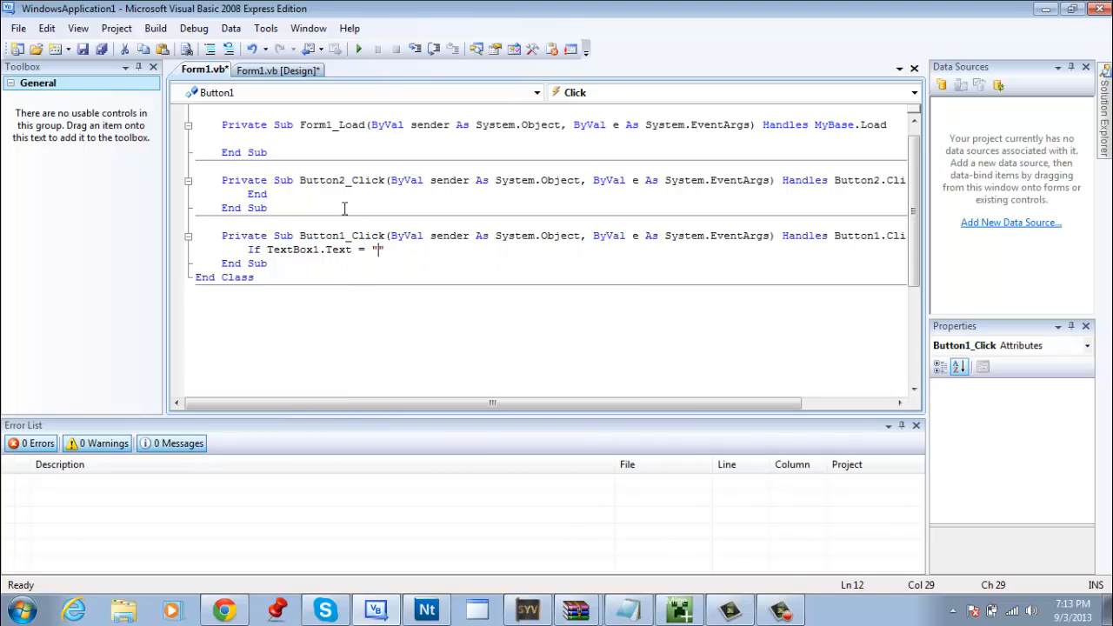
pyautogui.write('Then')
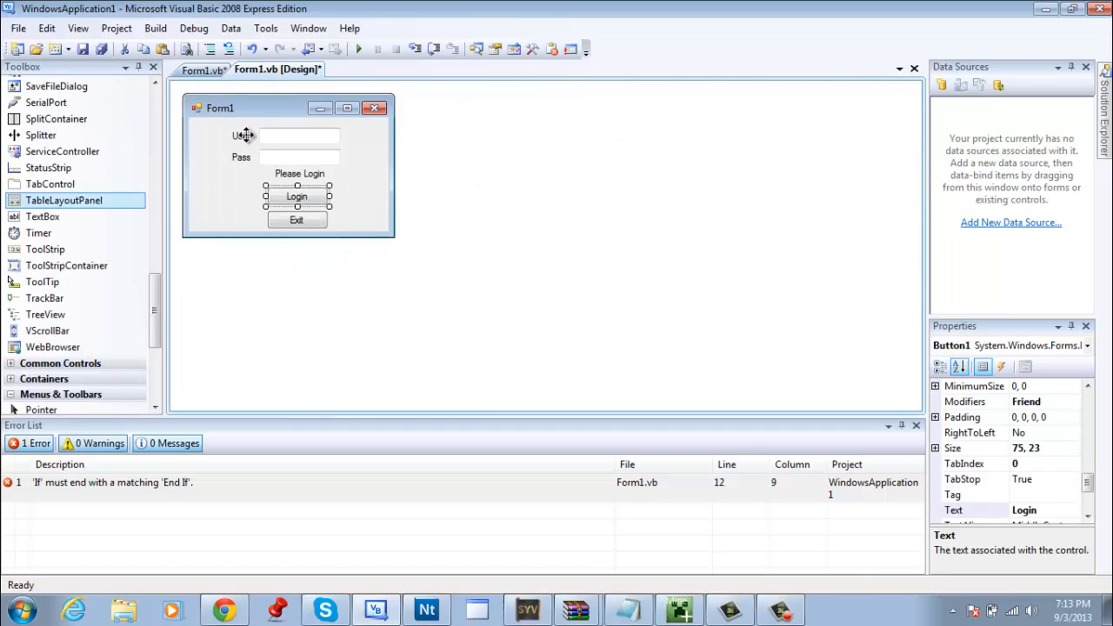
pyautogui.click(299, 150)
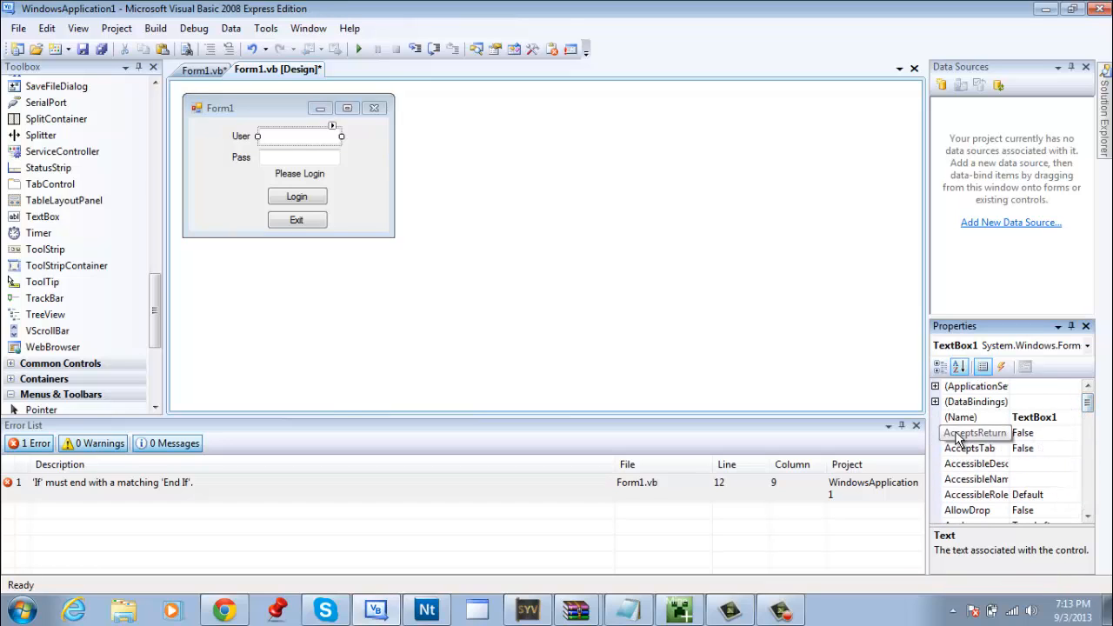
pyautogui.moveTo(1035, 424)
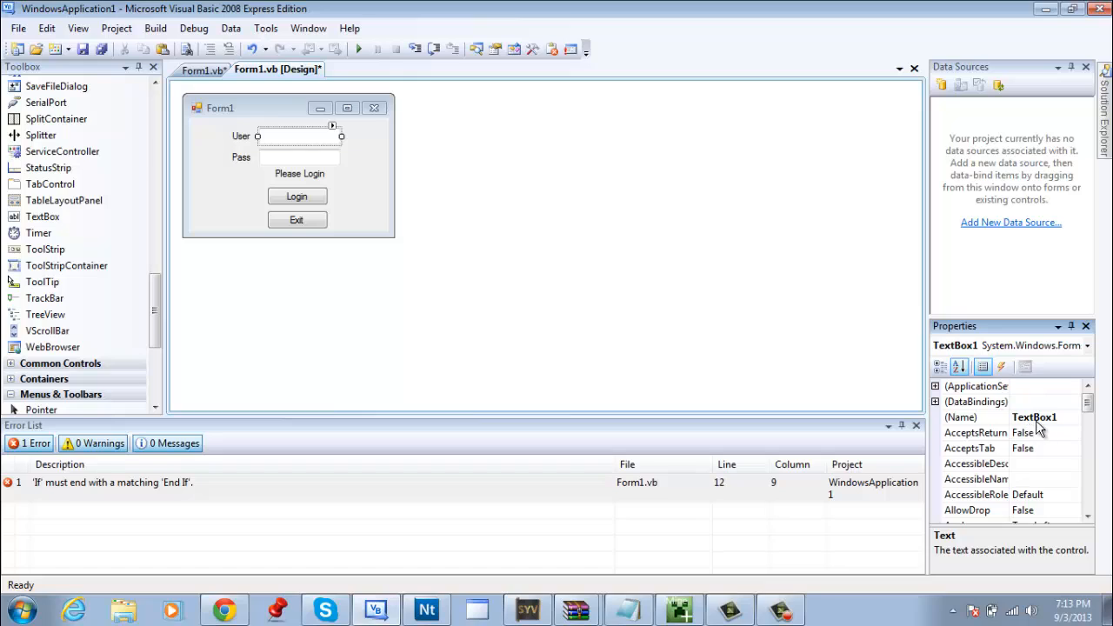
pyautogui.moveTo(292, 118)
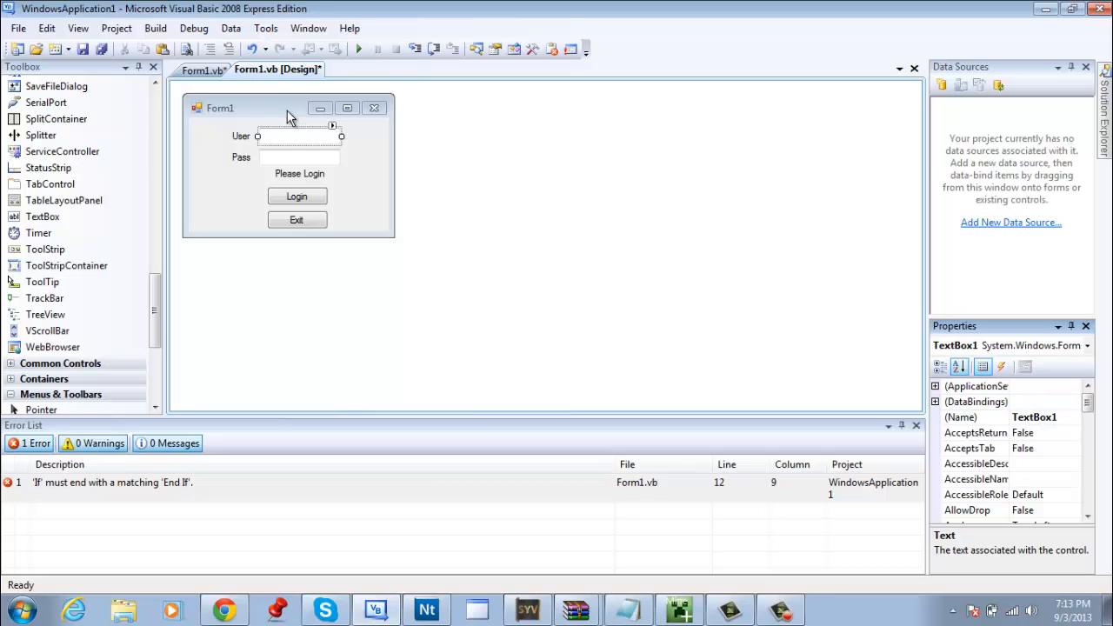
pyautogui.moveTo(229, 148)
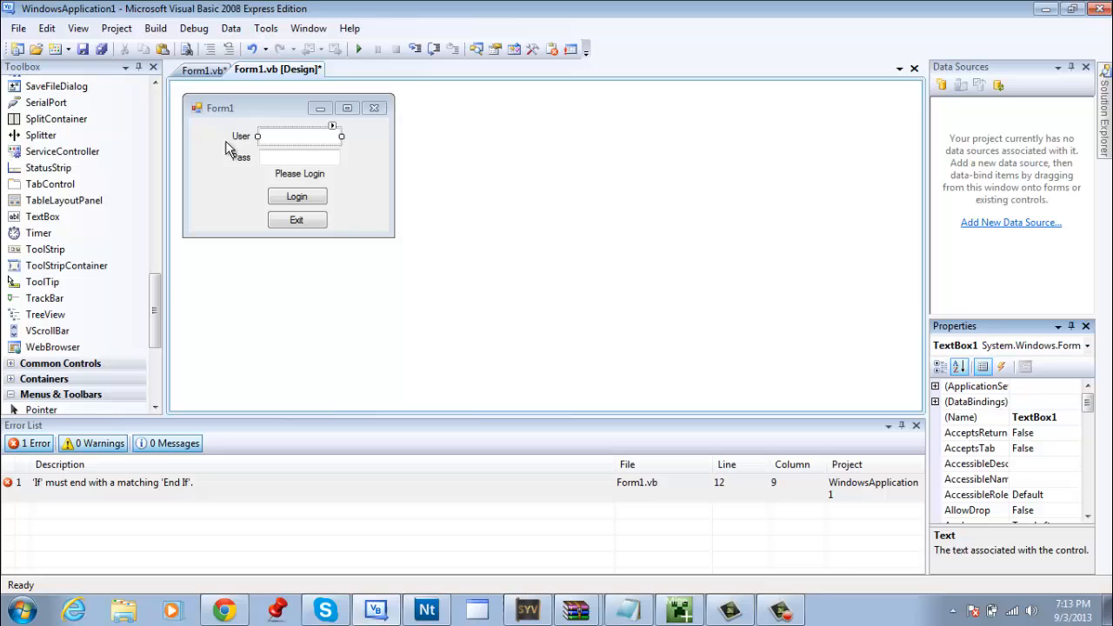
pyautogui.moveTo(956, 389)
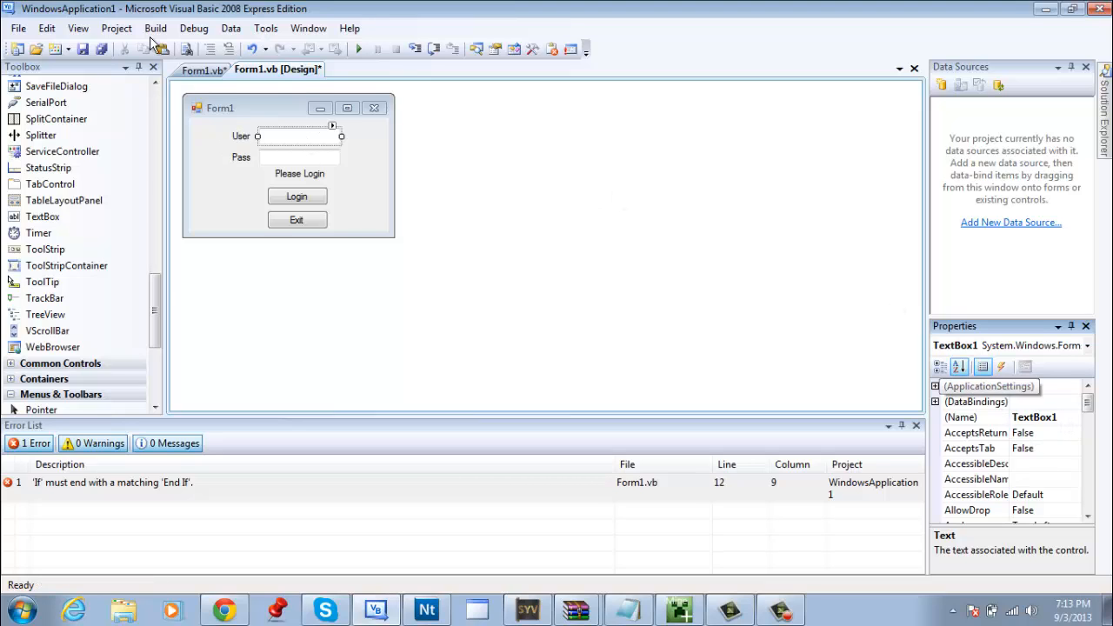
# Complete the If as TextBox1.Text = "Webby" And TextBox2.Text = "Nation", then show Solution Explorer.
pyautogui.click(200, 69)
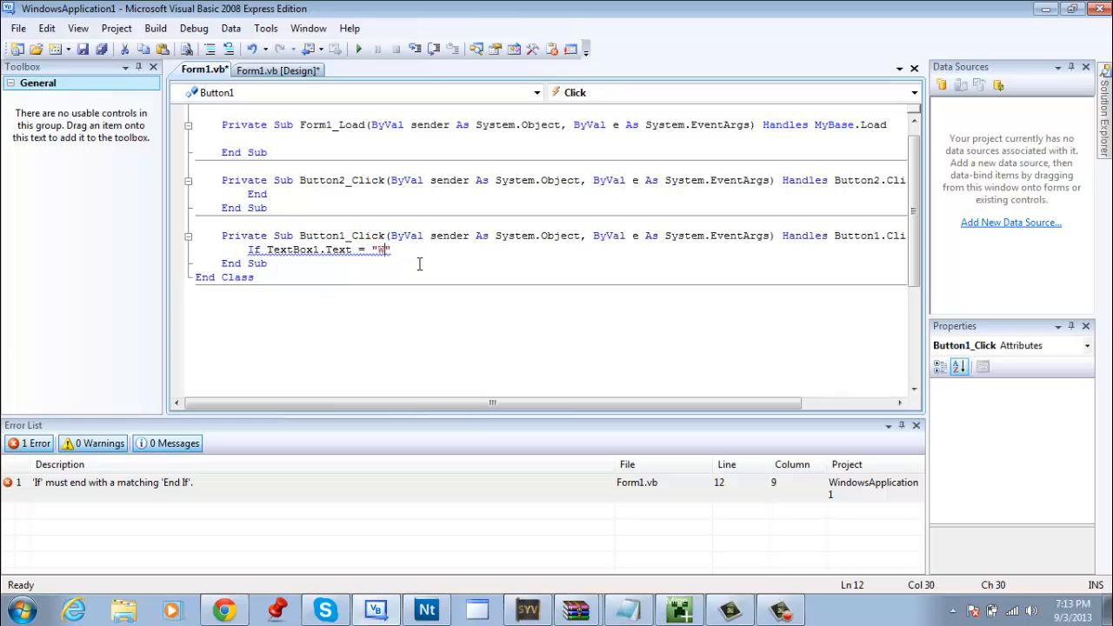
pyautogui.write('Webby')
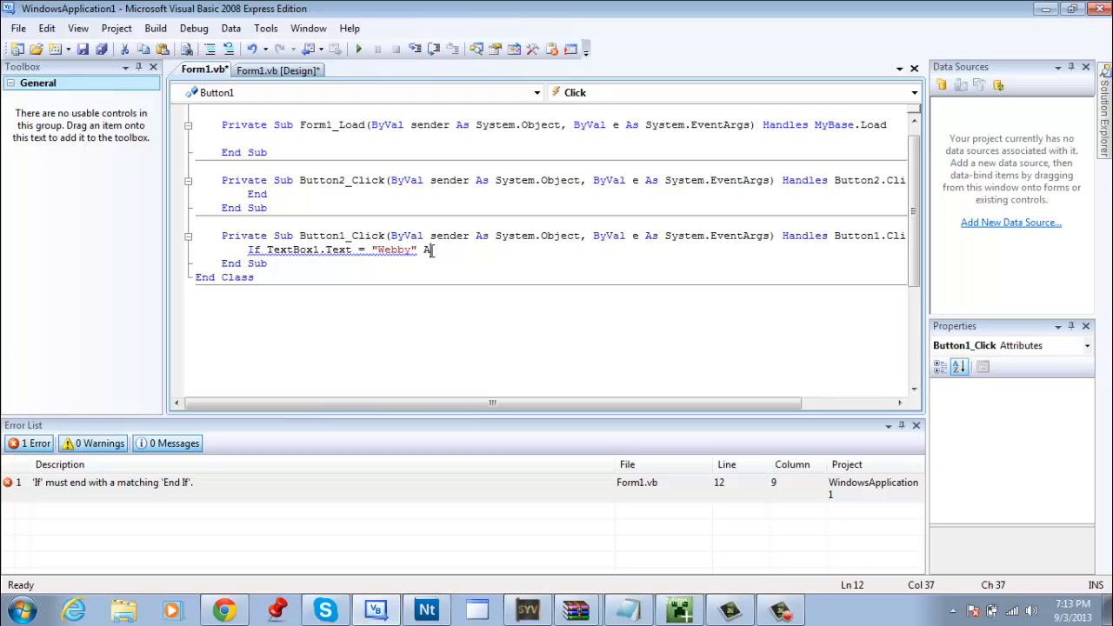
pyautogui.write('nd')
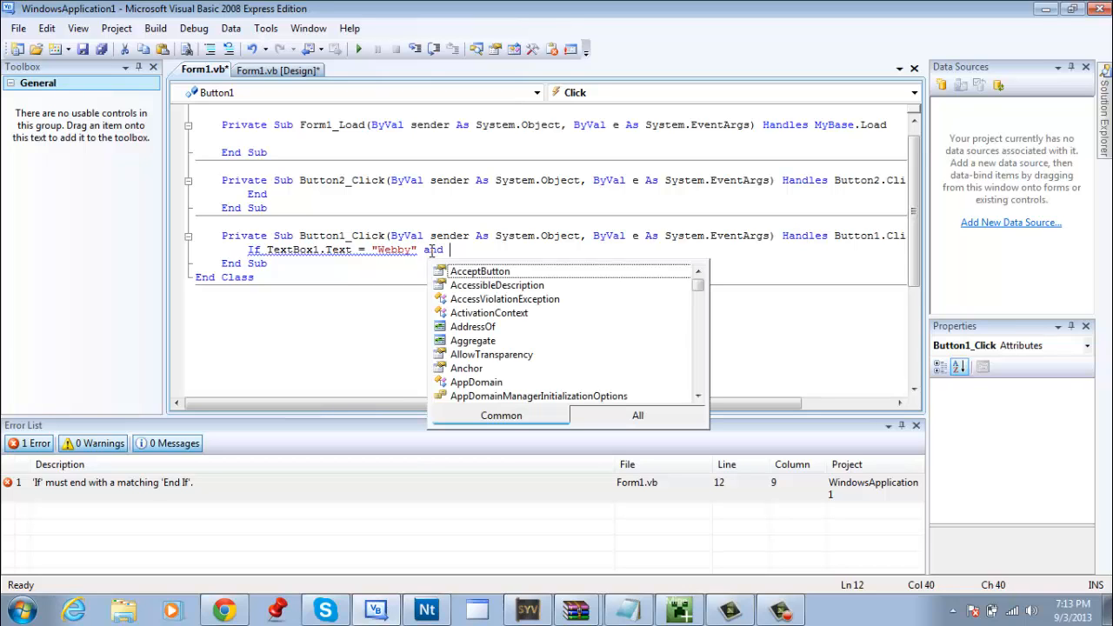
pyautogui.write('TextBox2')
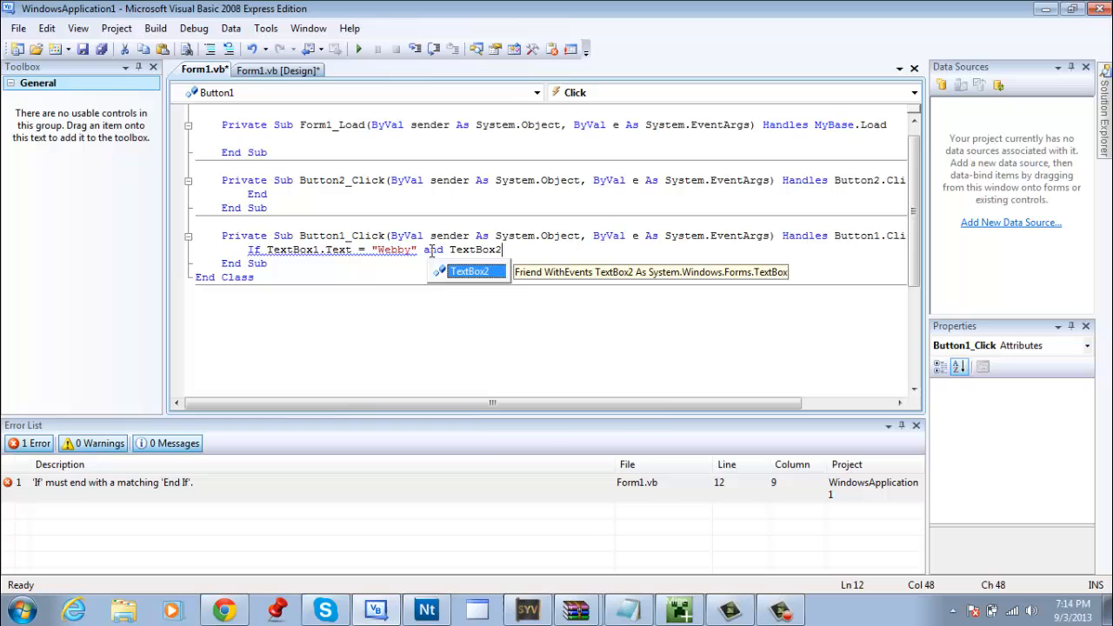
pyautogui.write('.Text =')
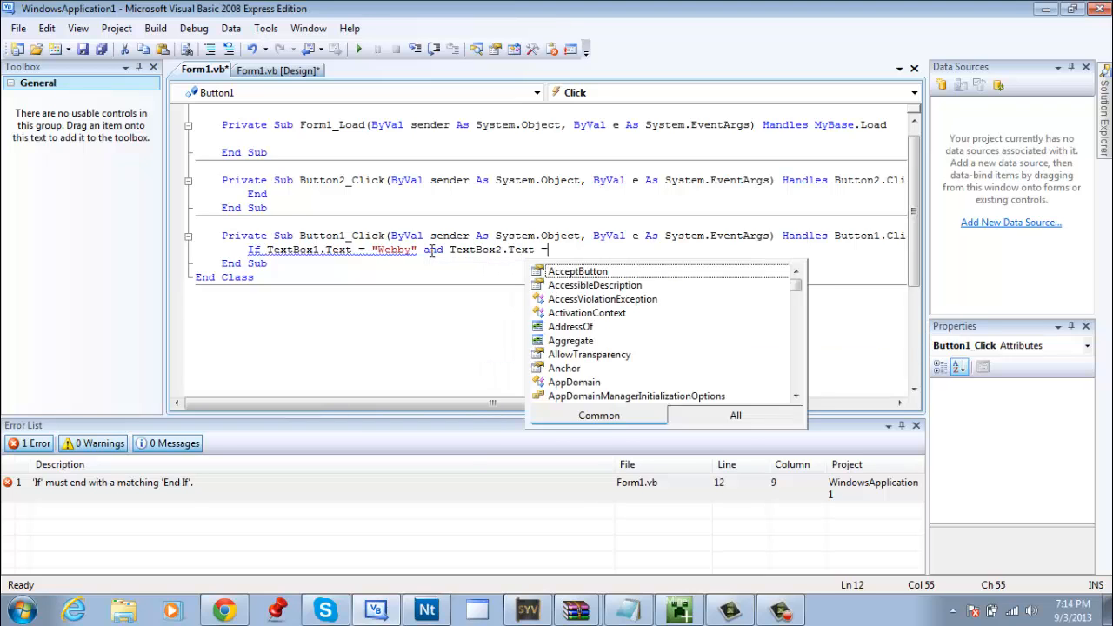
pyautogui.write('"Nation')
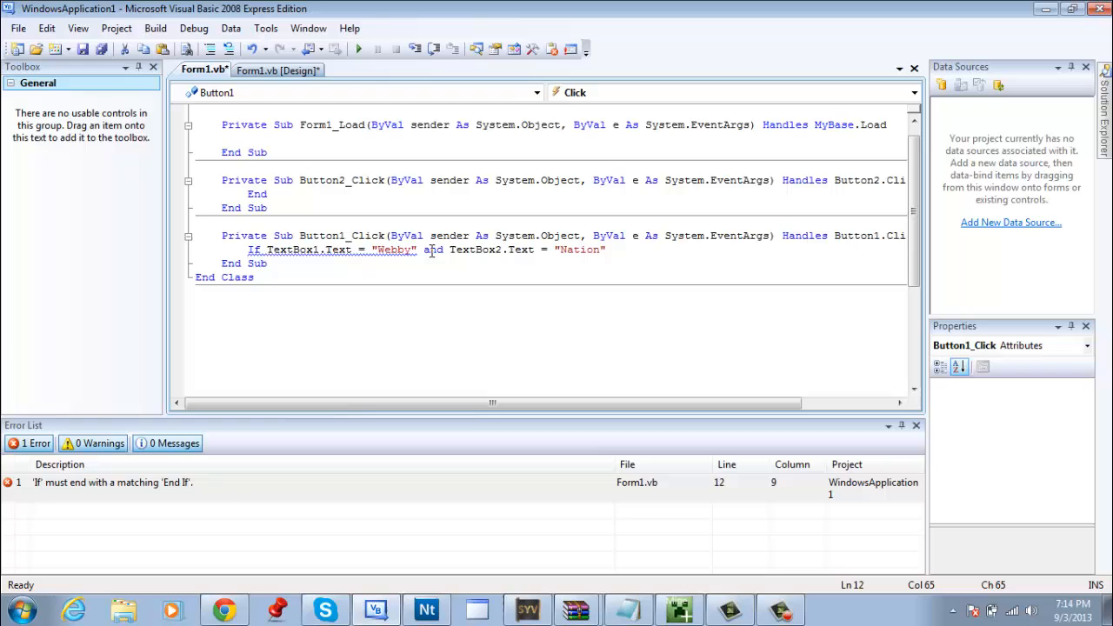
pyautogui.write('Then')
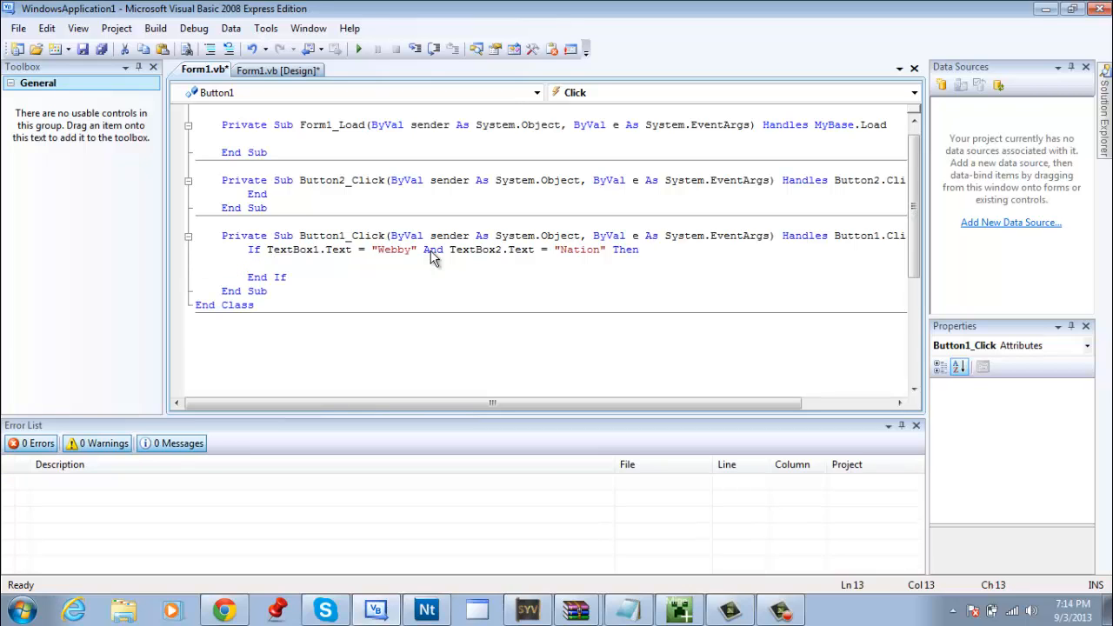
pyautogui.moveTo(431, 257)
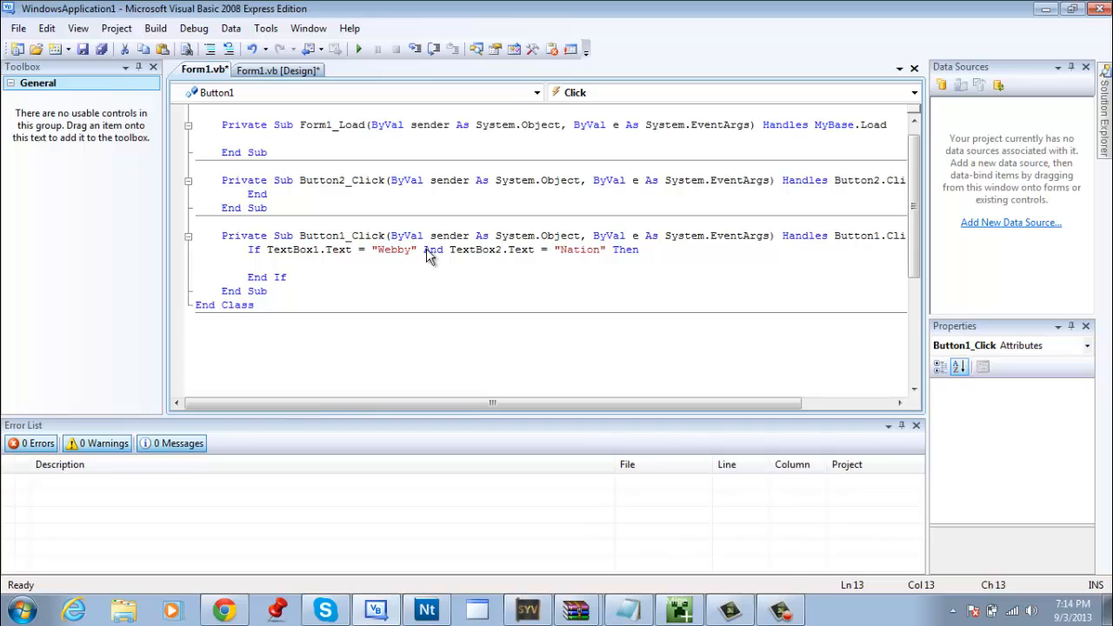
pyautogui.click(1008, 66)
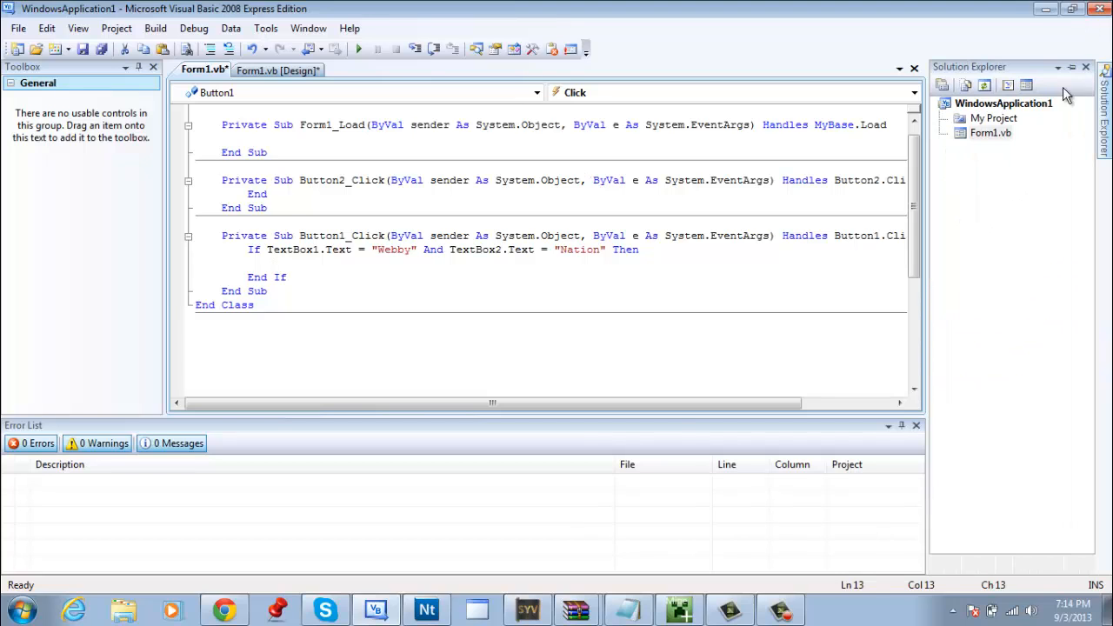
# Add Windows Form Form2 with a text box reading BOOO I SCARED YOU, and return to Form1's code.
pyautogui.rightClick(1003, 103)
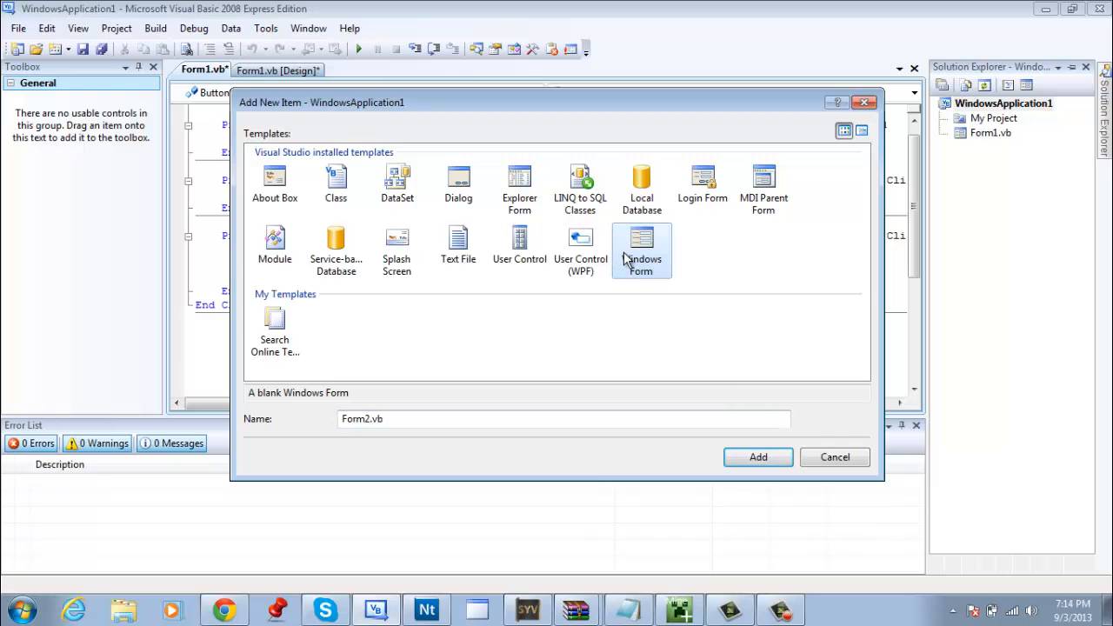
pyautogui.click(758, 455)
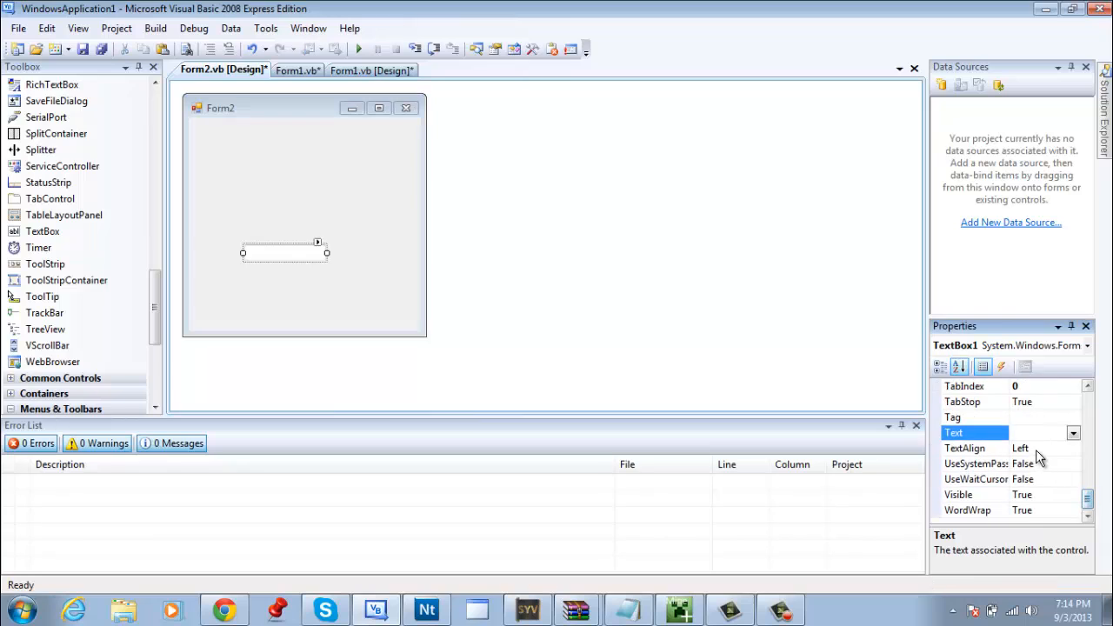
pyautogui.write('B')
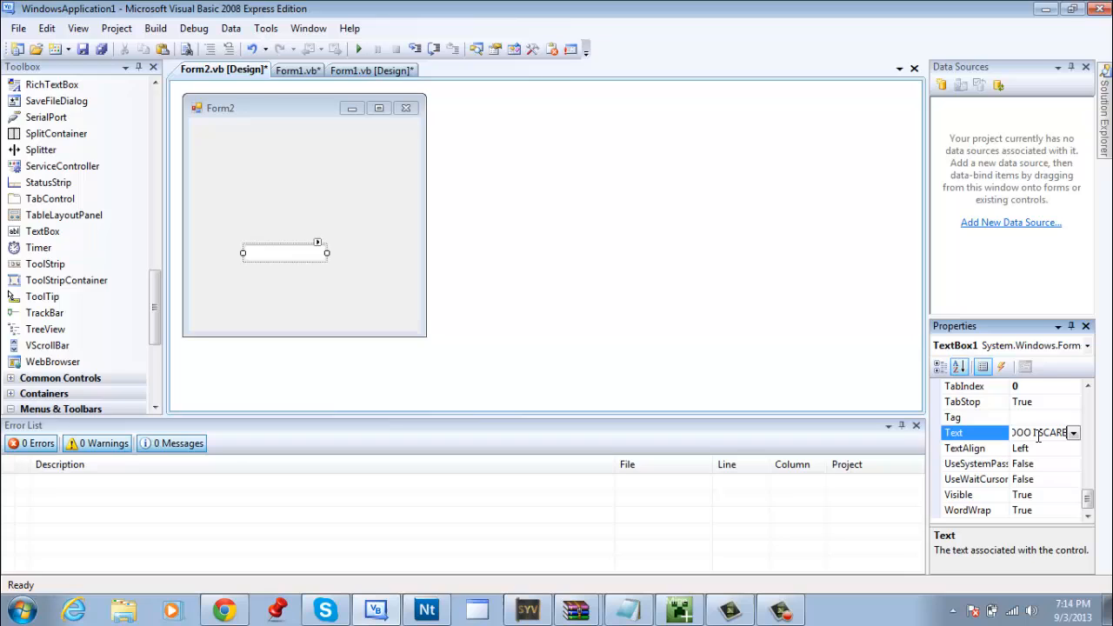
pyautogui.write('BOOO I SCARED YOU')
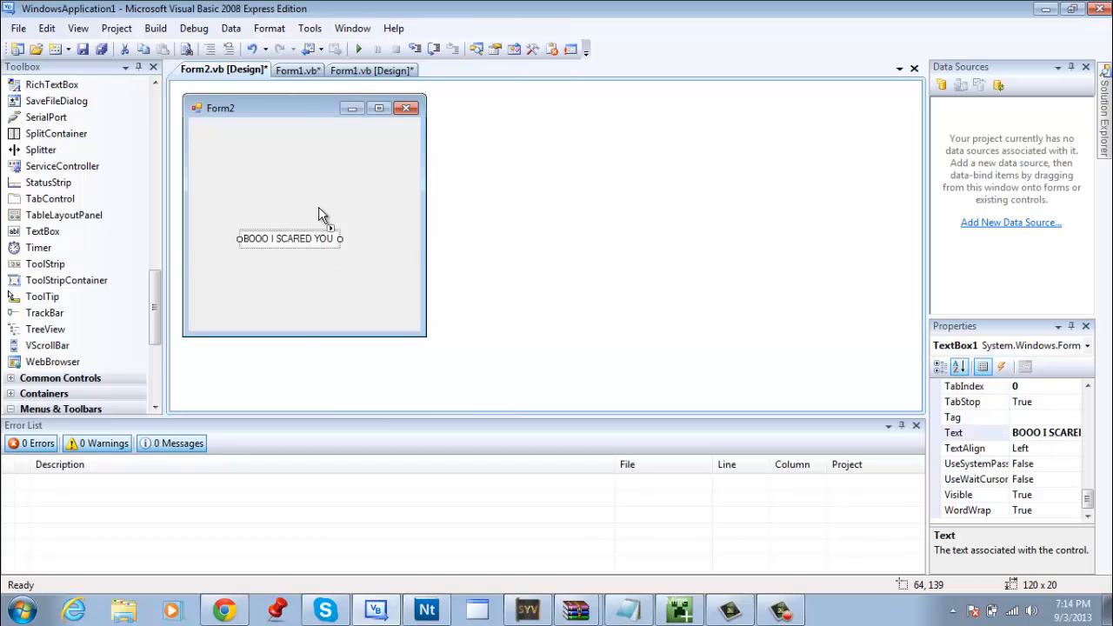
pyautogui.click(299, 69)
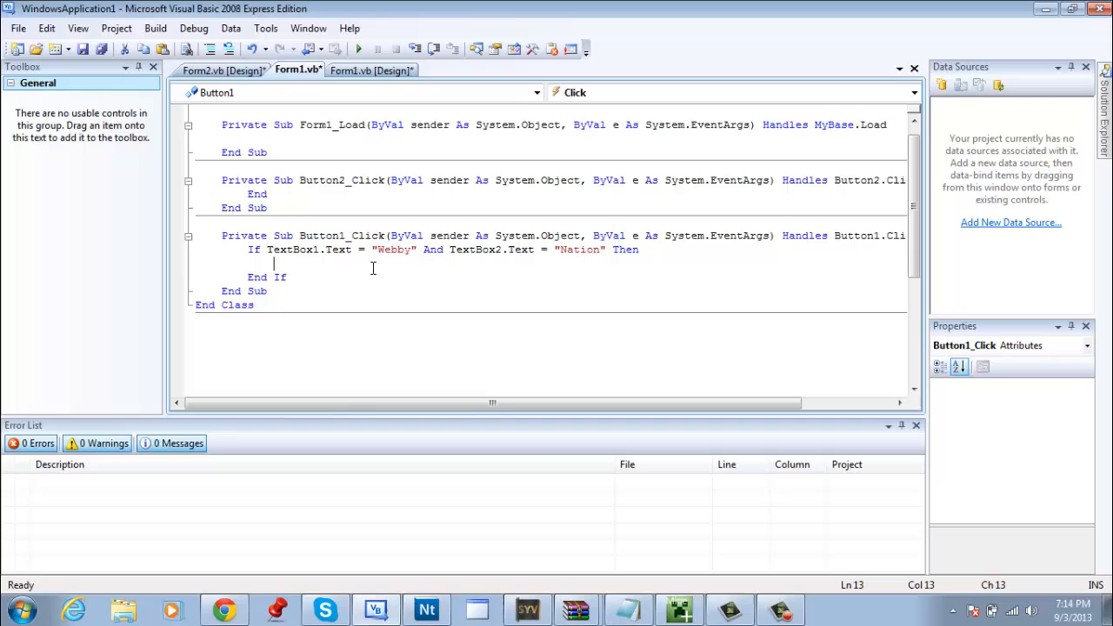
# Add Form2.Show() inside the If block, checking Form2's design in between.
pyautogui.write('Form2.Show(')
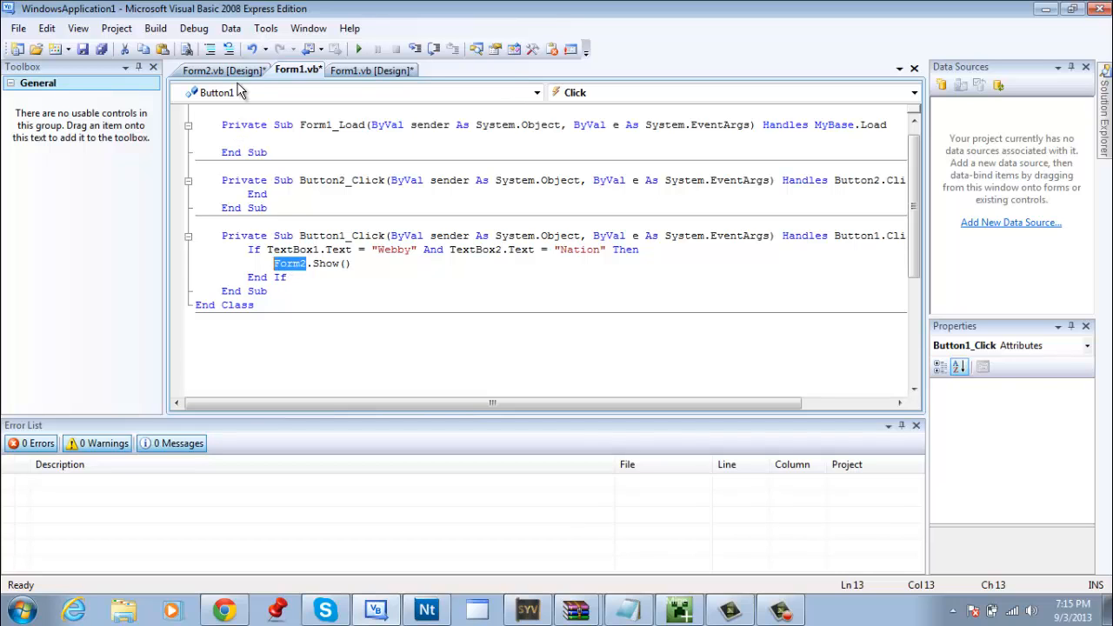
pyautogui.click(223, 70)
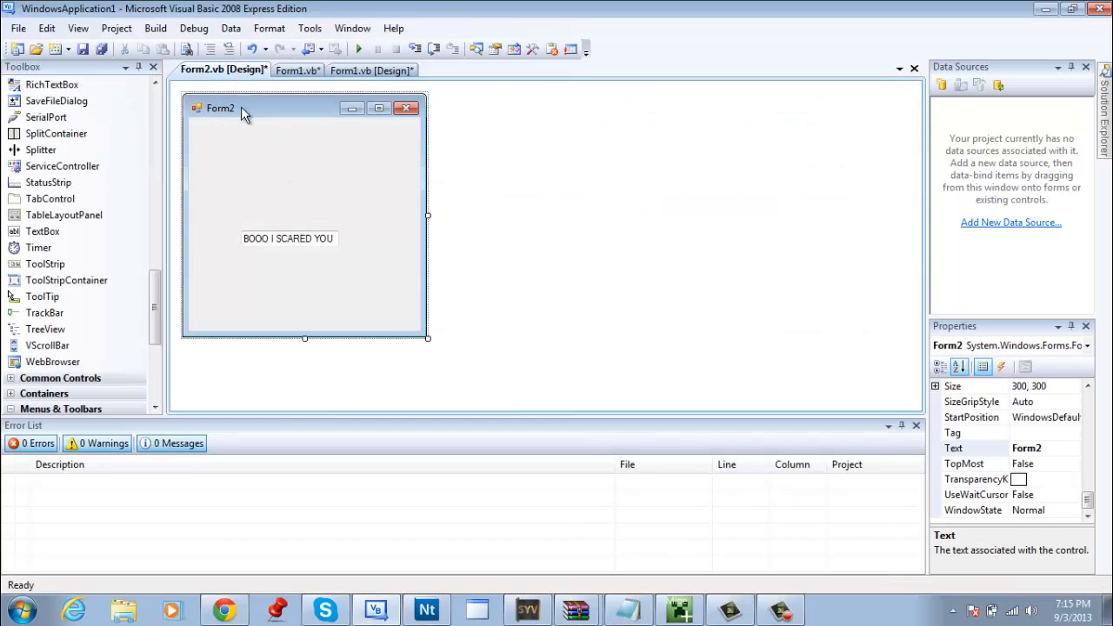
pyautogui.click(299, 69)
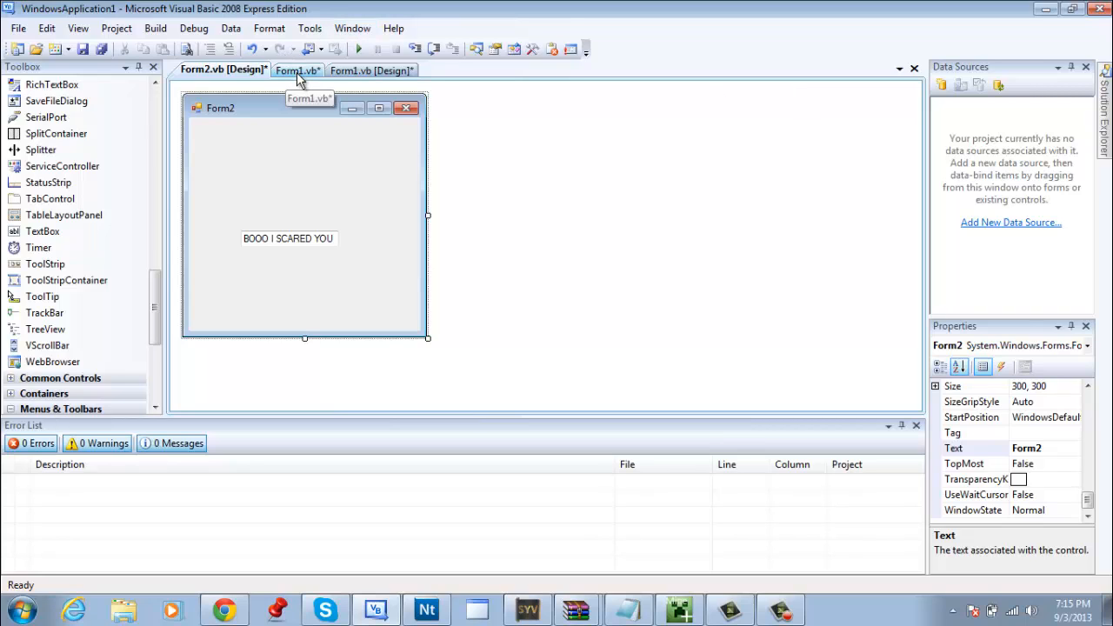
pyautogui.click(298, 70)
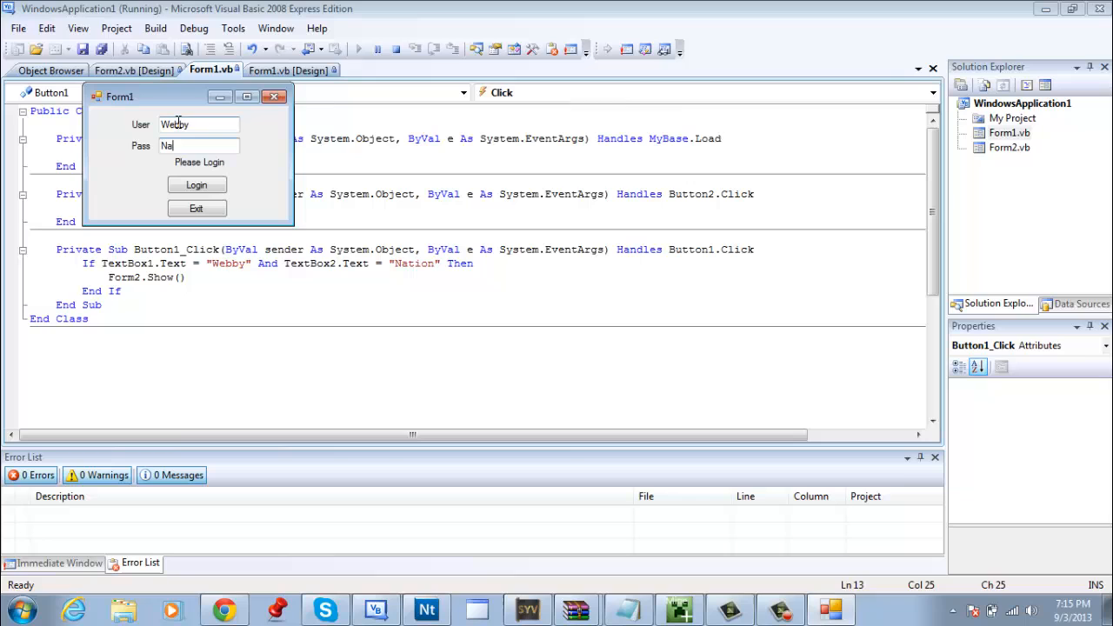
# Log in with Webby and Nation so Form2 shows BOOO I SCARED YOU.
pyautogui.click(197, 184)
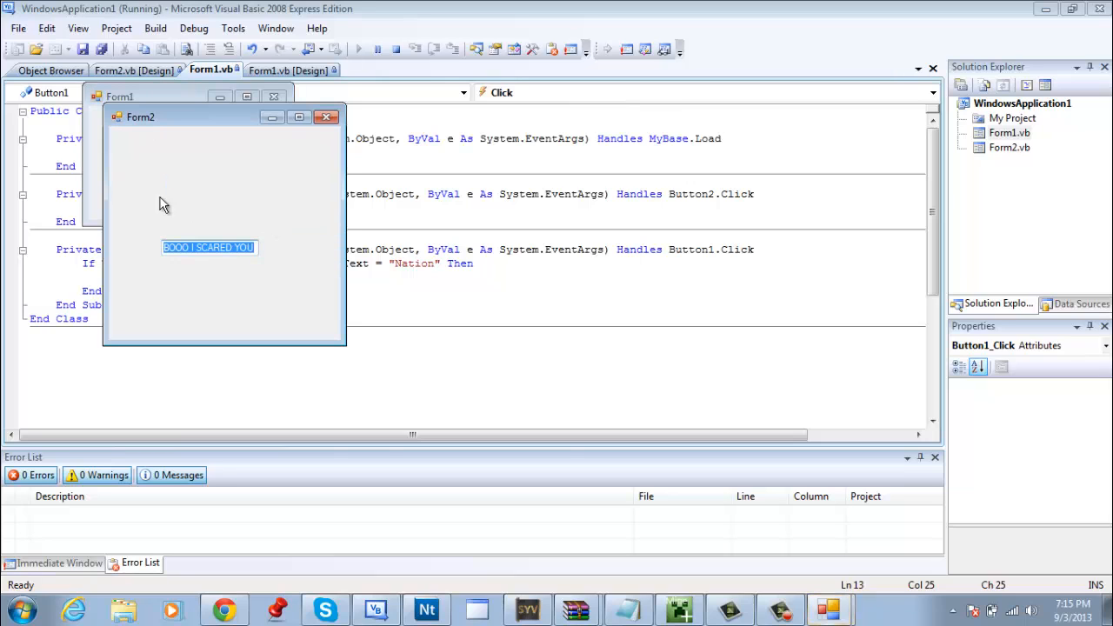
pyautogui.click(327, 116)
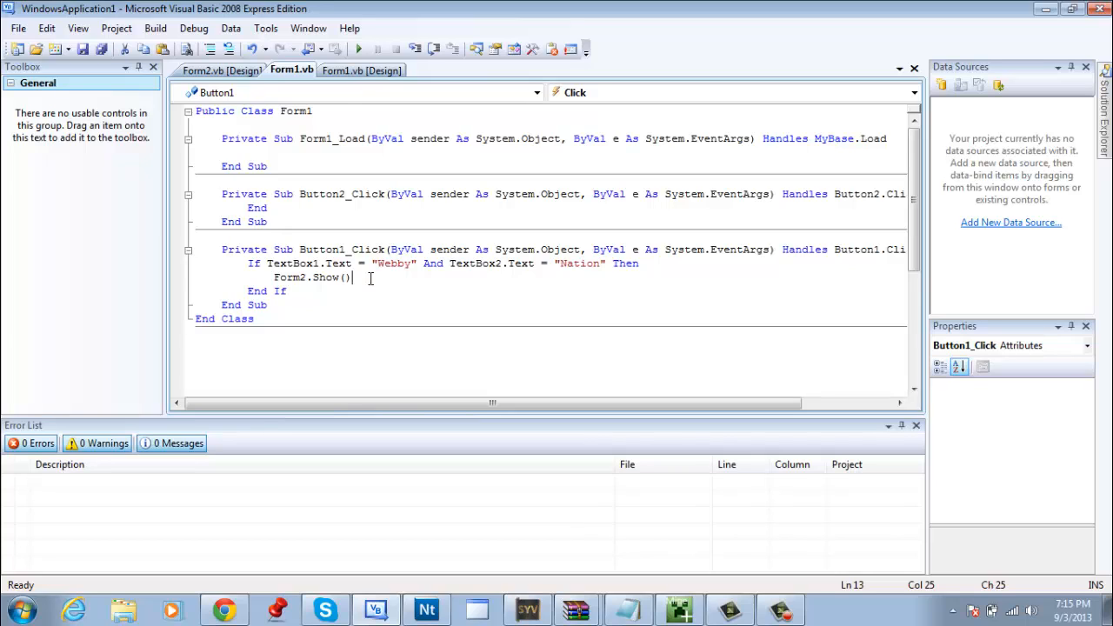
# Add an Else branch after Form2.Show() with MessageBox.Show("Wrong Password Fag!").
pyautogui.write('Else')
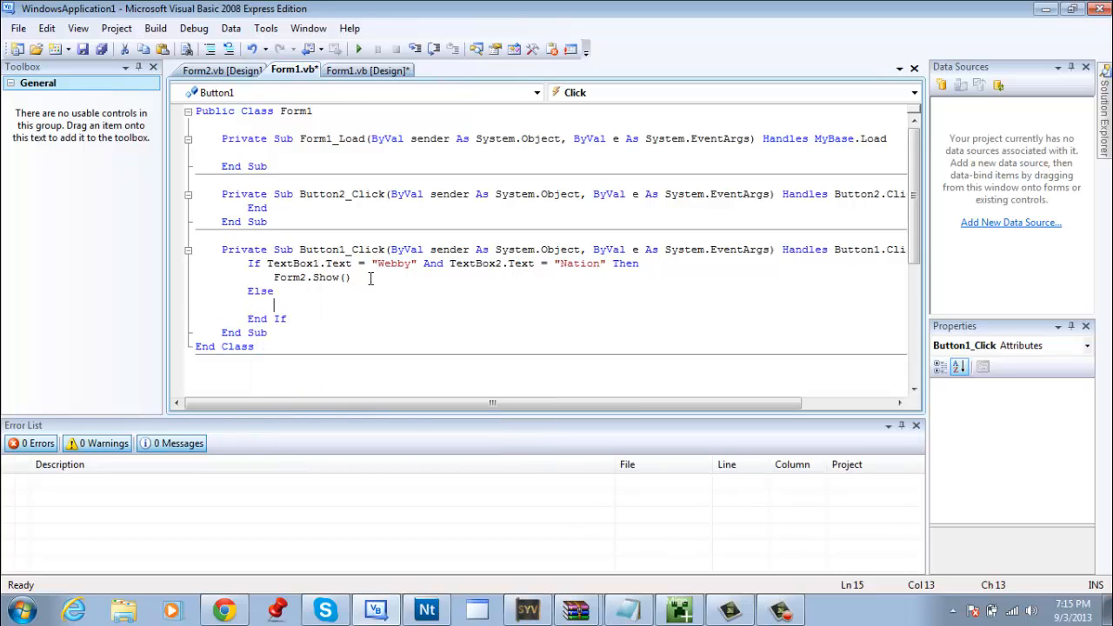
pyautogui.write('Messag')
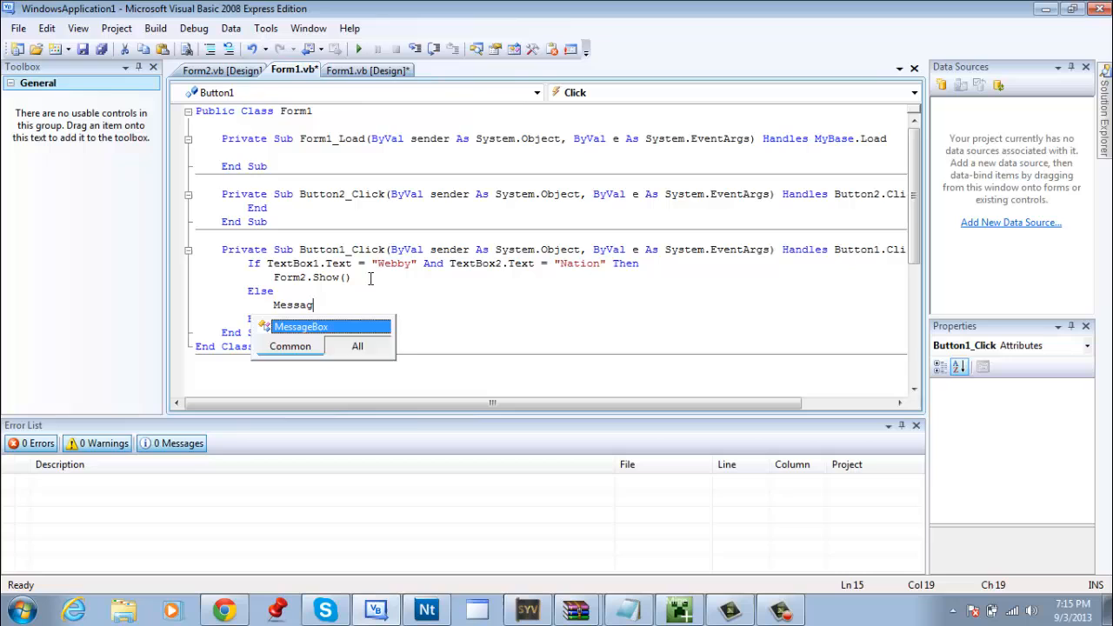
pyautogui.write('eBox.Show')
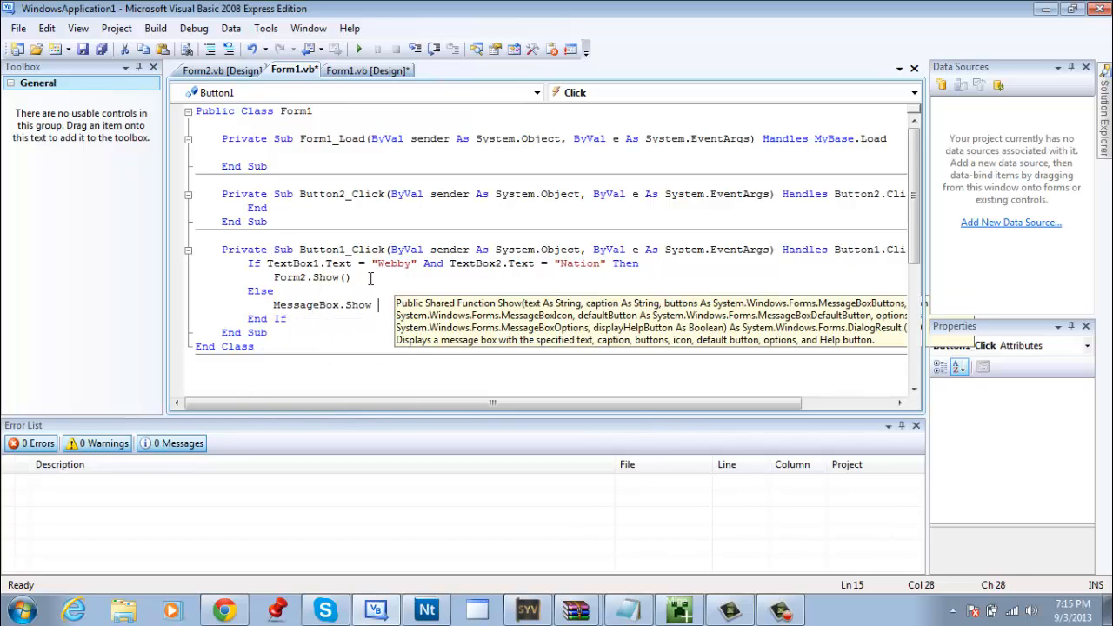
pyautogui.write('("W')
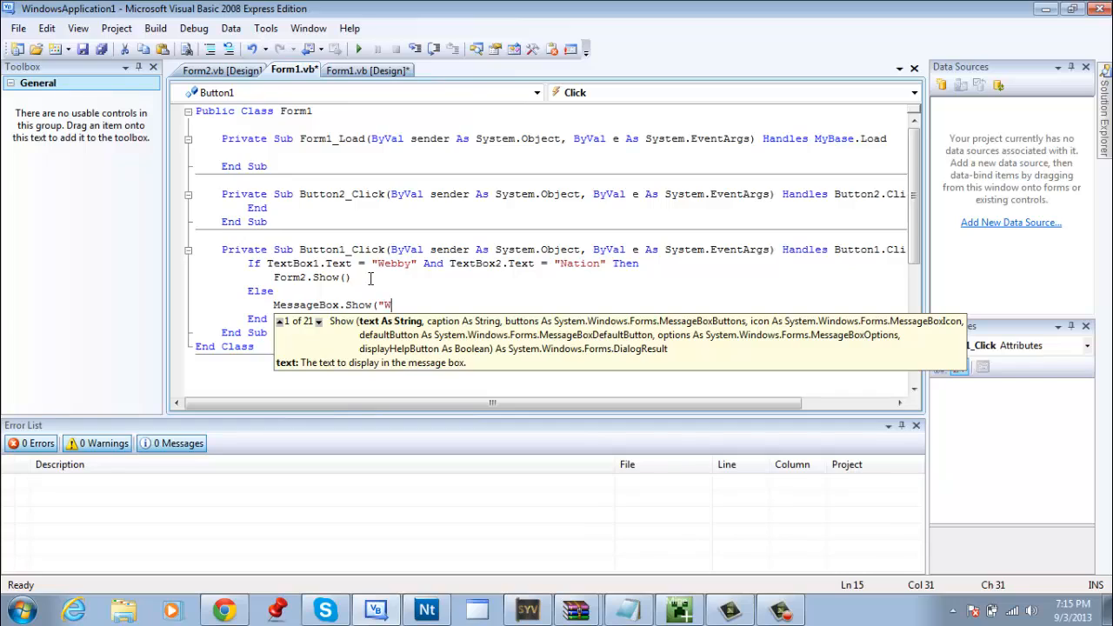
pyautogui.write('rong Password Fag')
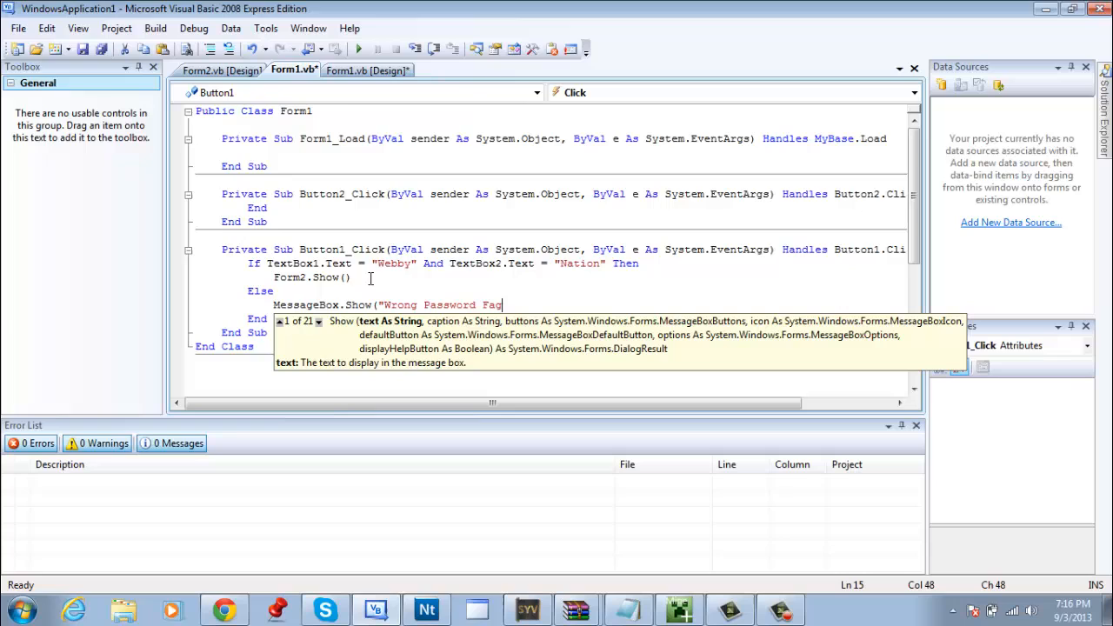
pyautogui.write('!')
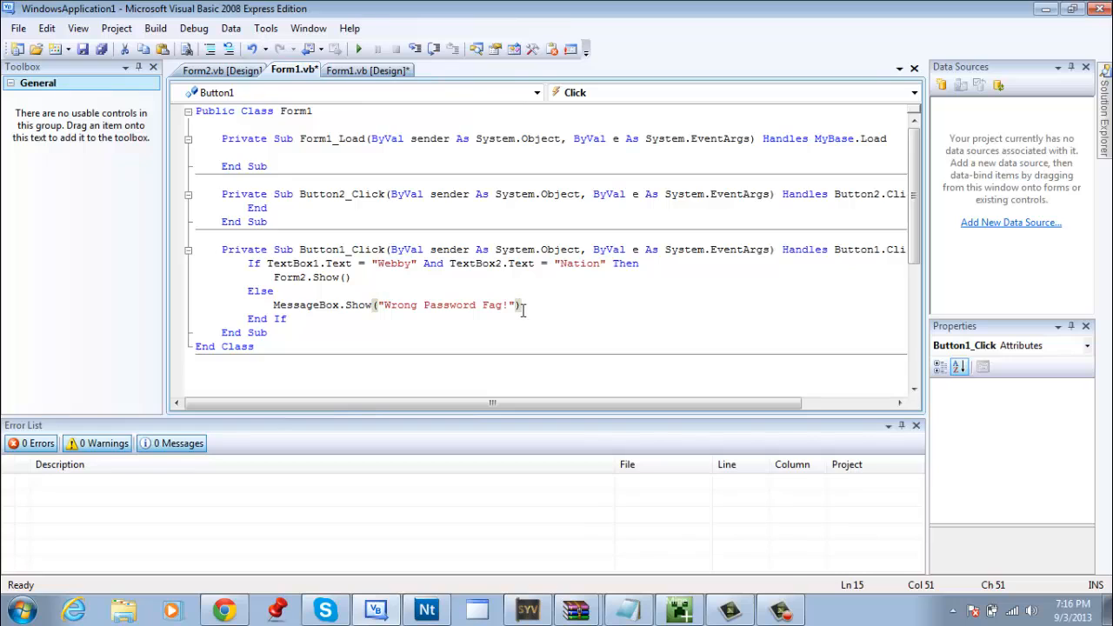
# Add a second MessageBox.Show("Try Again") line to the Else branch.
pyautogui.write('MessageBox.S')
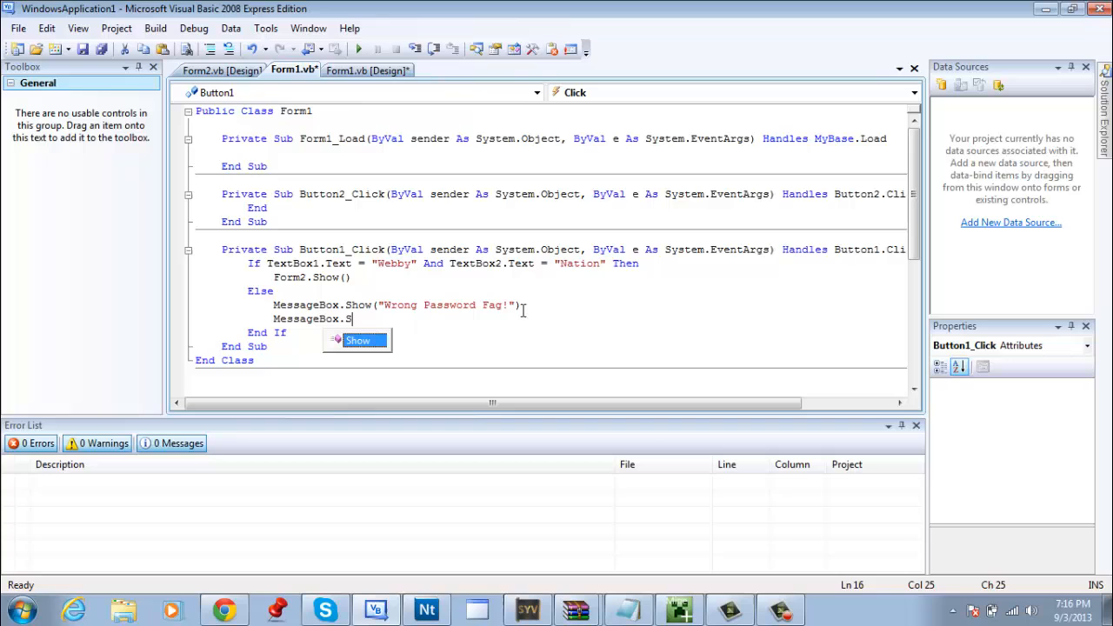
pyautogui.write('("')
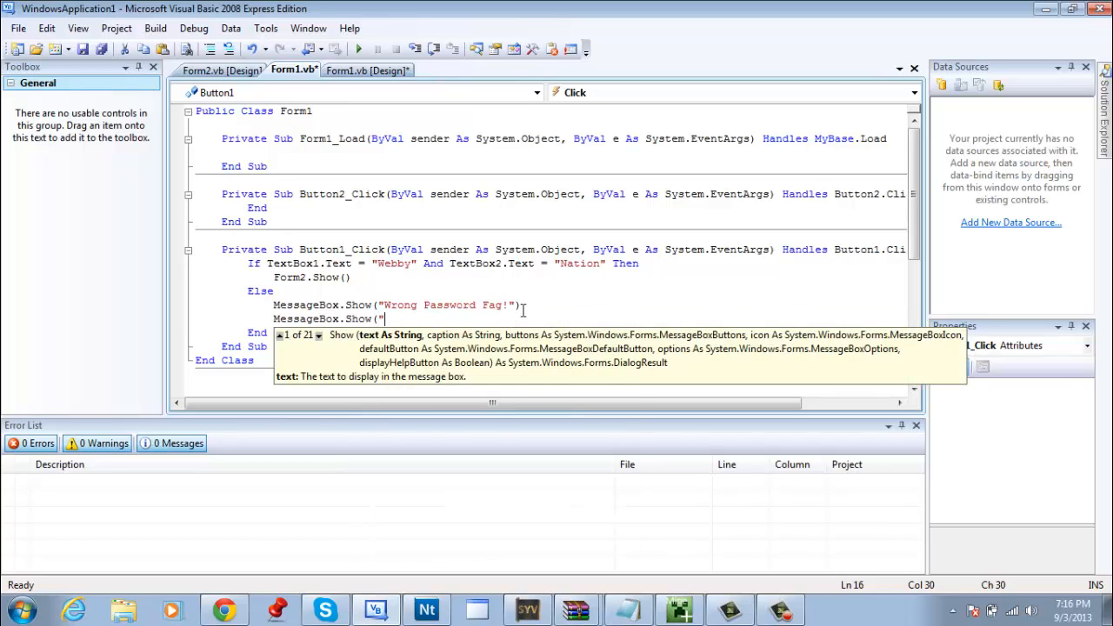
pyautogui.write('Try Again"')
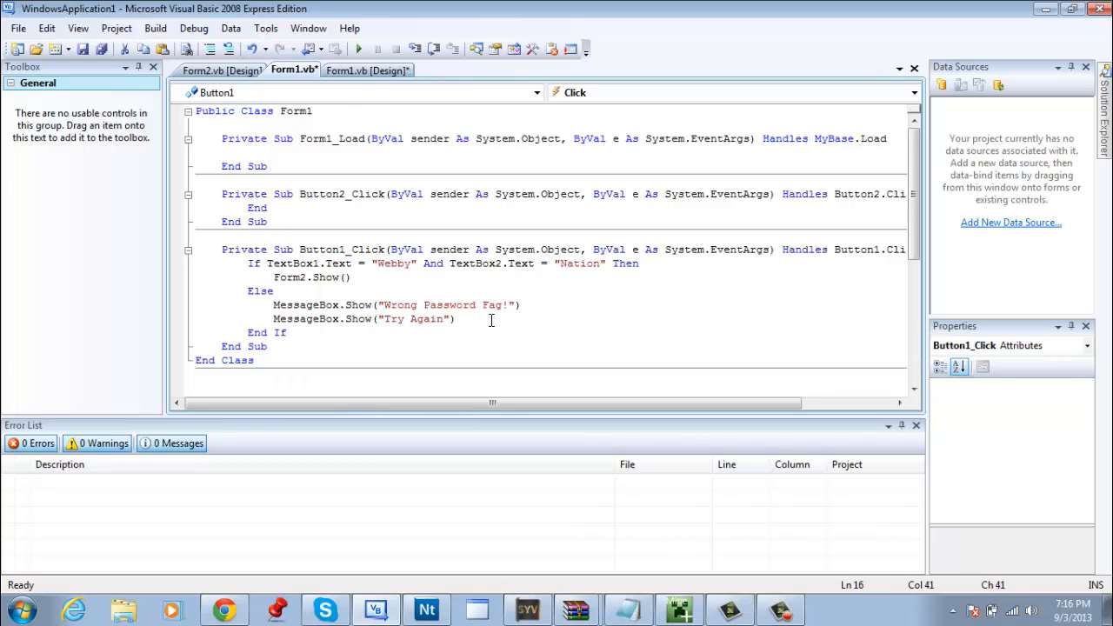
pyautogui.moveTo(273, 292); pyautogui.dragTo(456, 320)
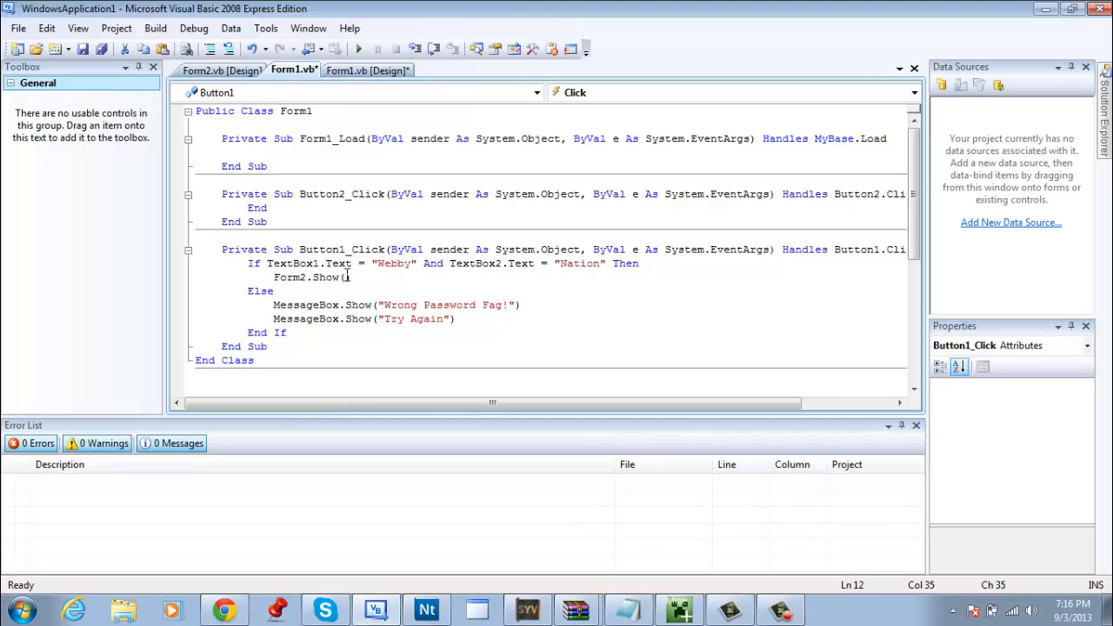
# Build and run the login app with Start Debugging, completing the MessageBox.Show("Try Again") line.
pyautogui.click(365, 70)
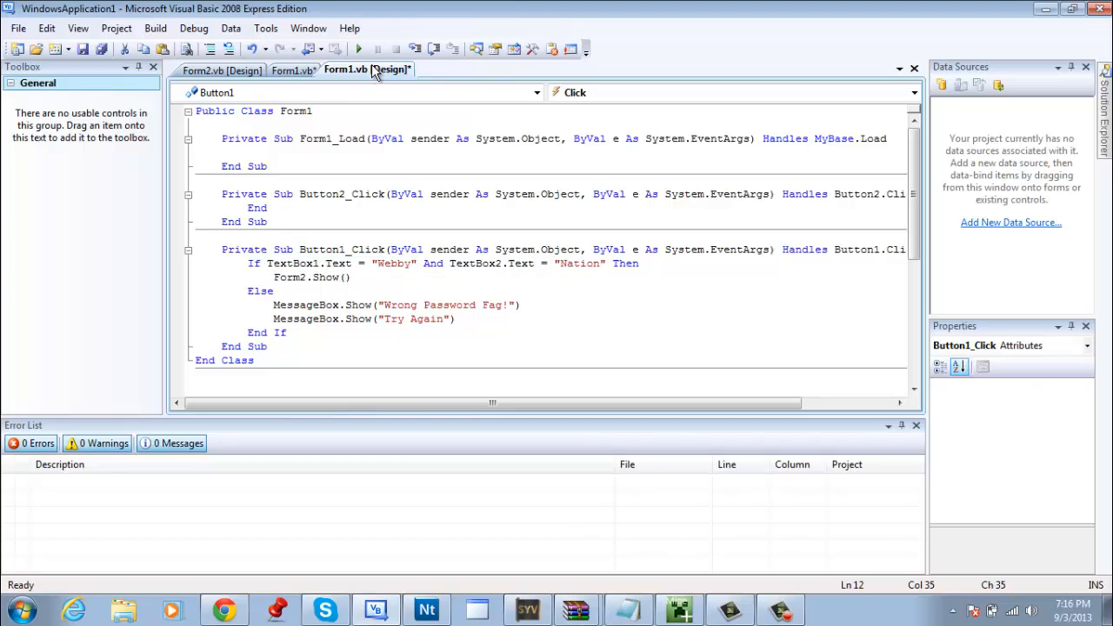
pyautogui.click(365, 70)
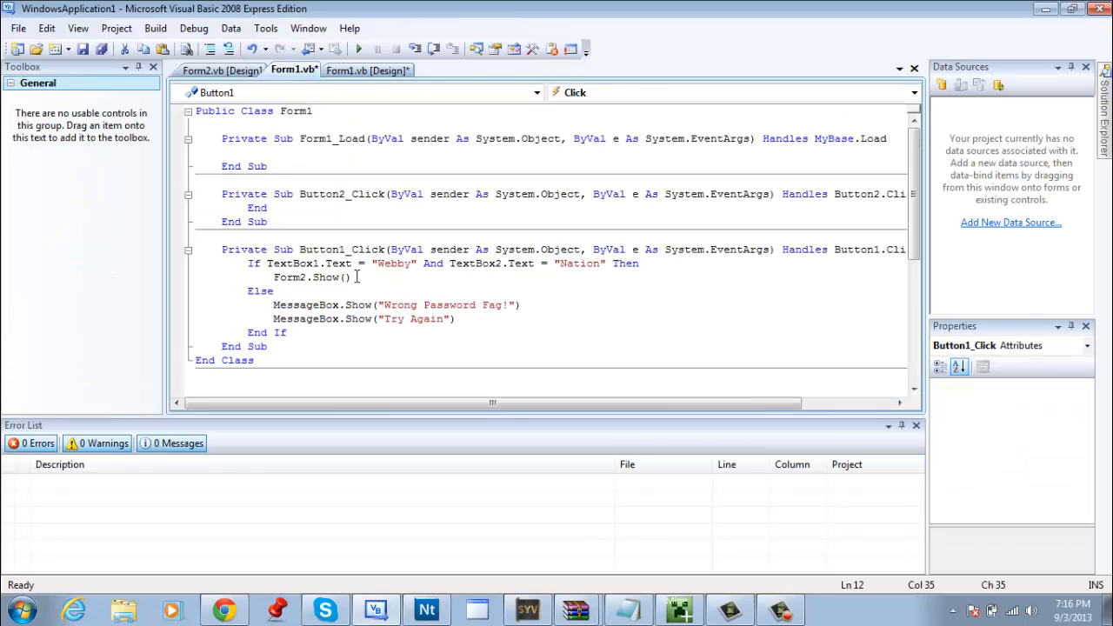
pyautogui.doubleClick(313, 276)
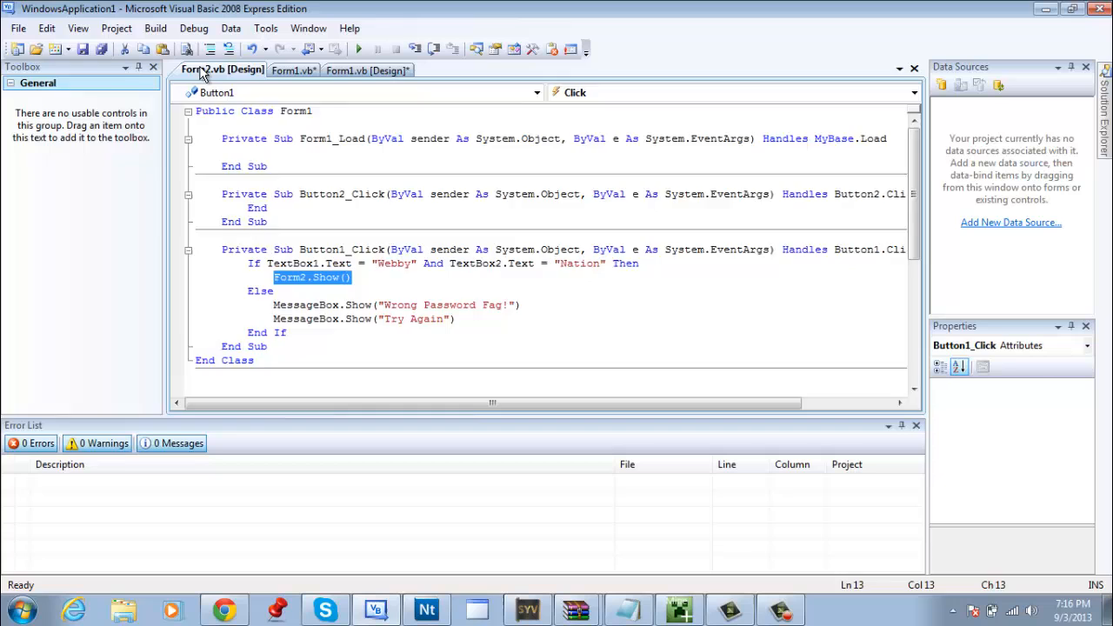
pyautogui.click(292, 70)
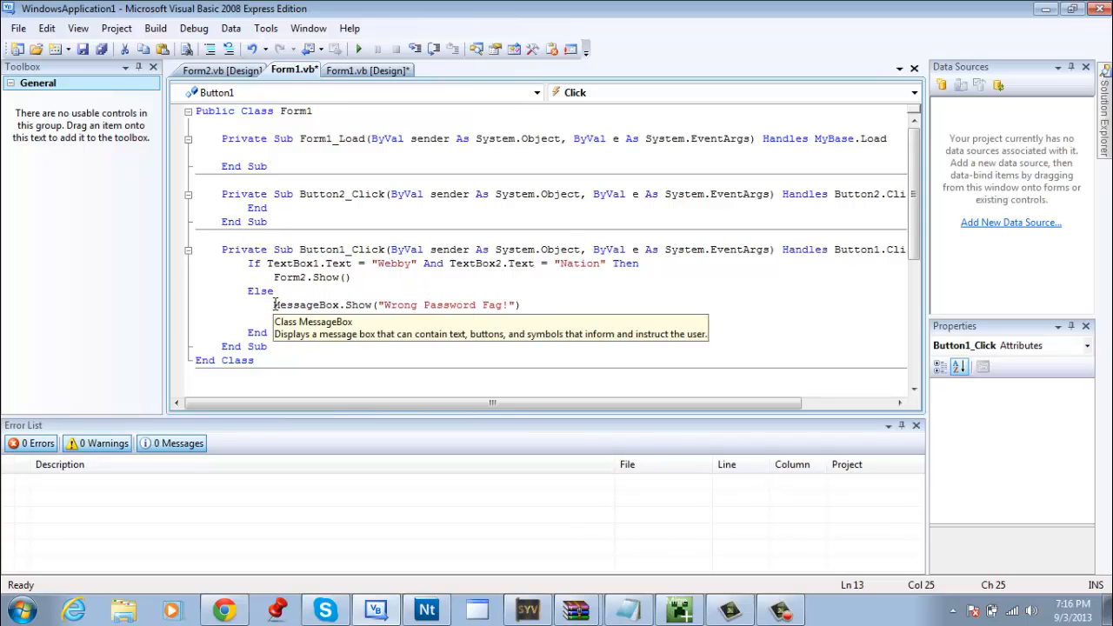
pyautogui.write('MessageBox.Show("Try Again")')
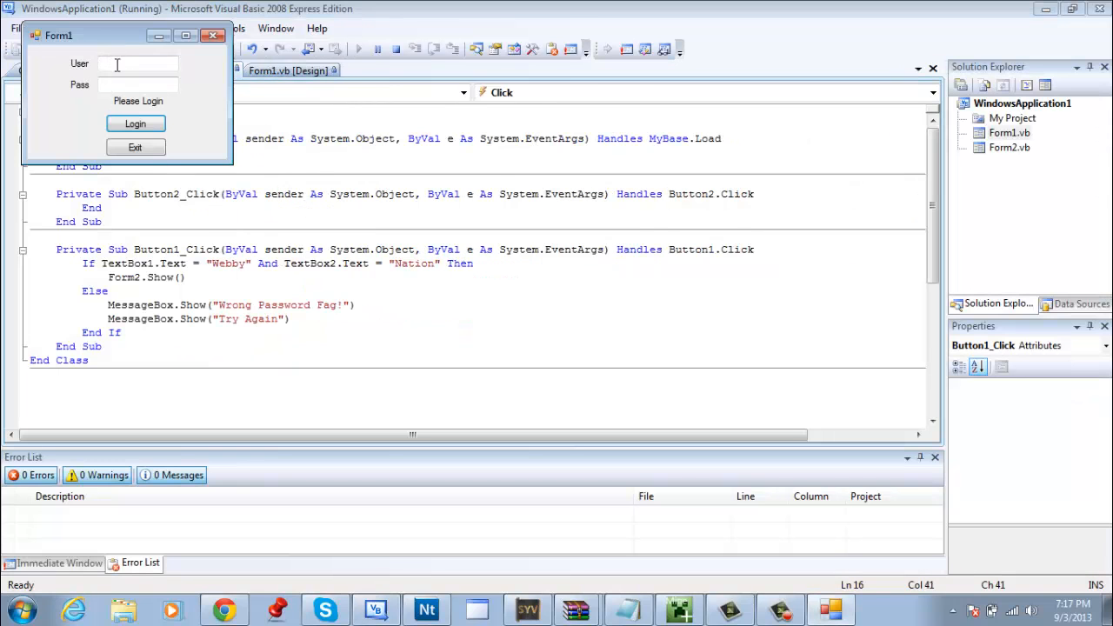
# Log in as Webby with a wrong password and dismiss the Try Again message.
pyautogui.write('Webby')
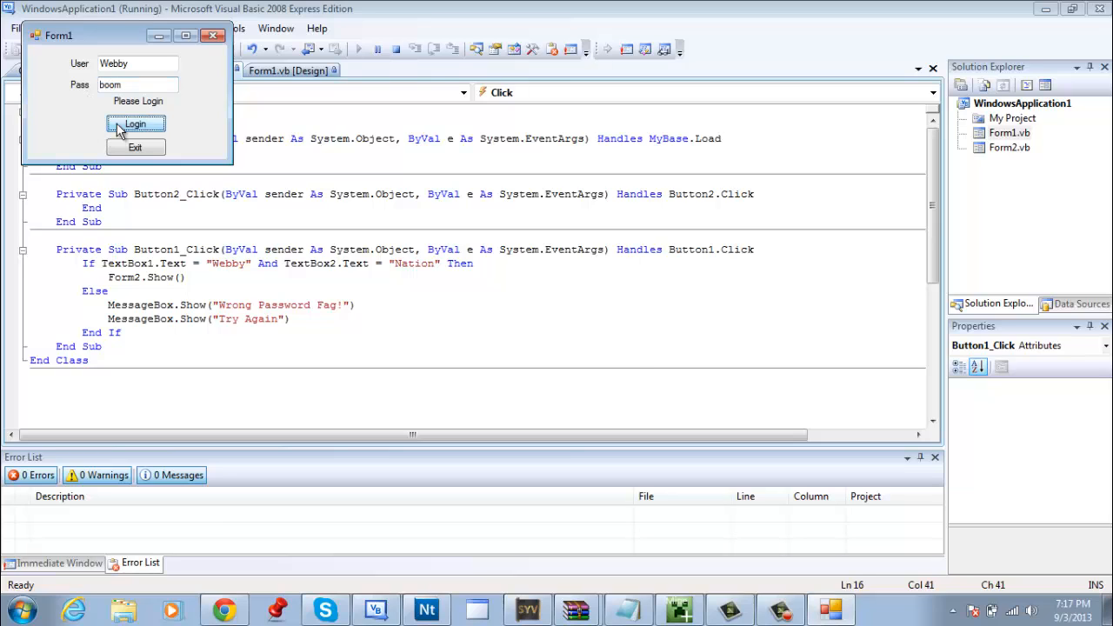
pyautogui.click(135, 123)
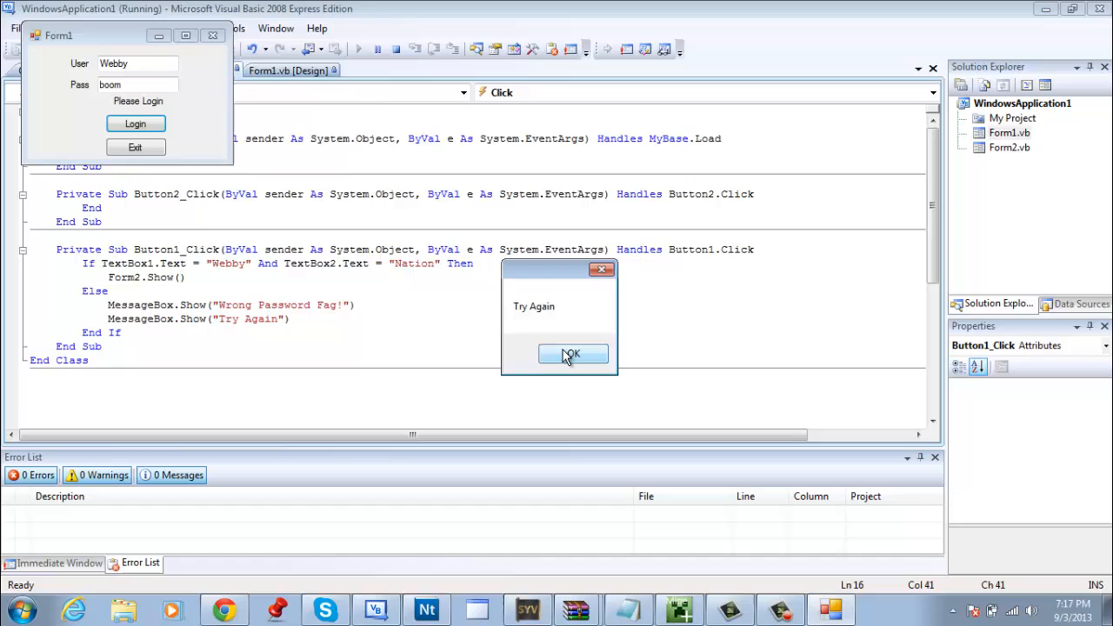
pyautogui.click(572, 354)
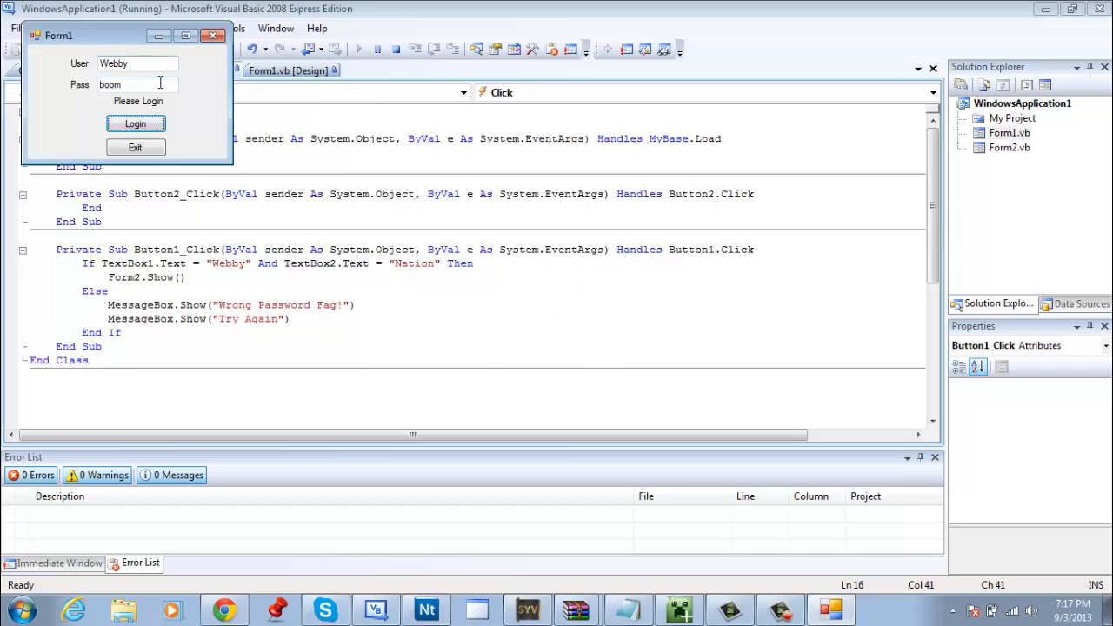
pyautogui.doubleClick(110, 83)
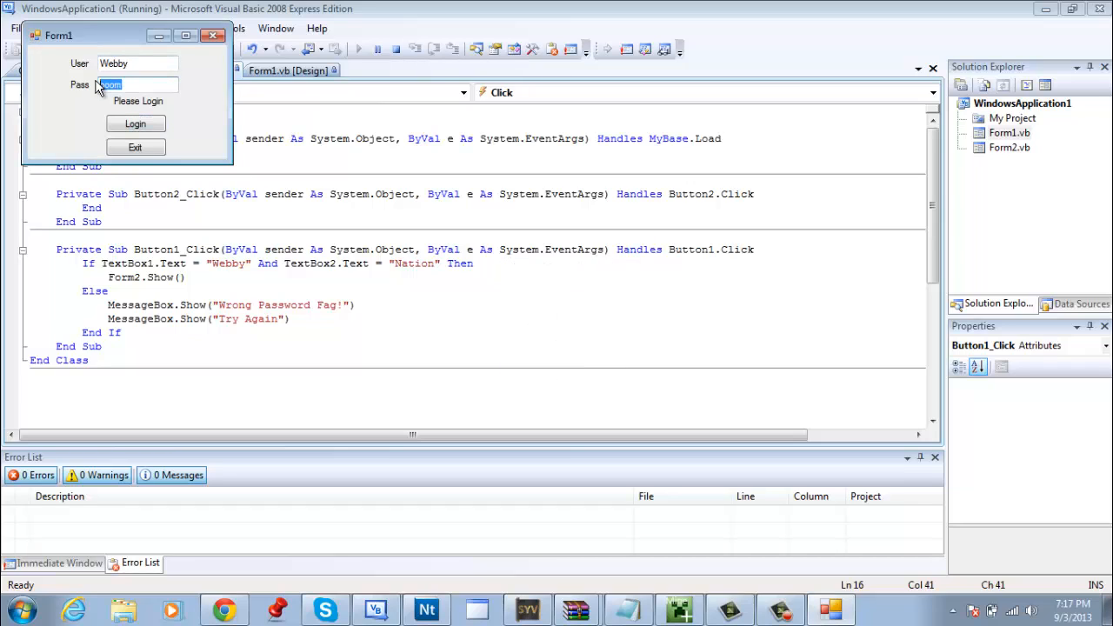
pyautogui.click(136, 122)
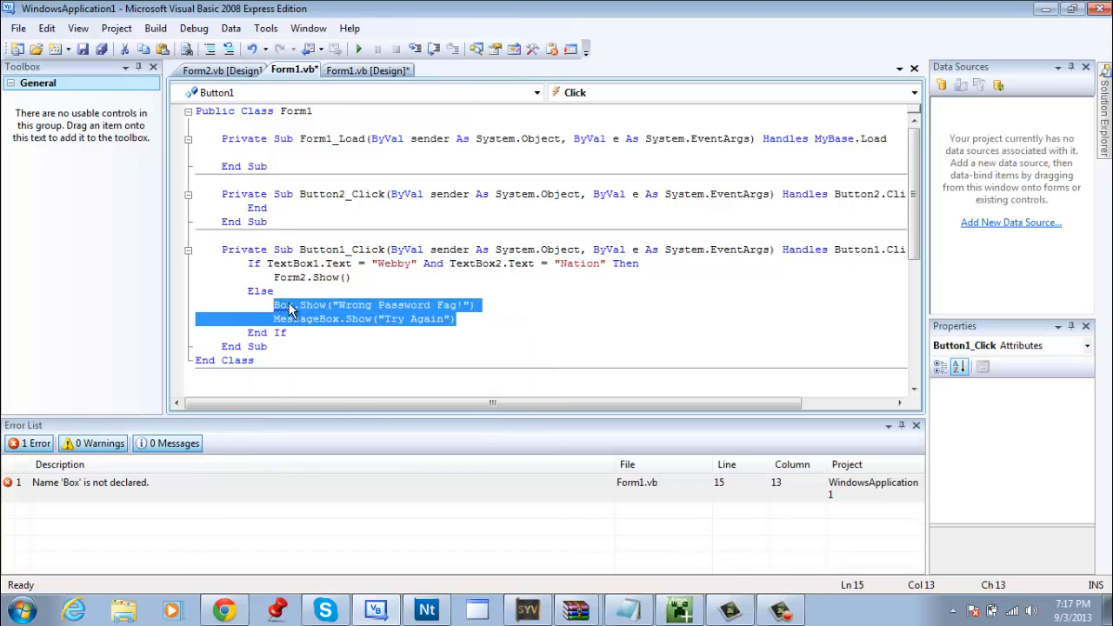
# Replace both Else messages with a single MessageBox.Show("Wrong Password!"), fixing the MsgBox error.
pyautogui.press('Delete')
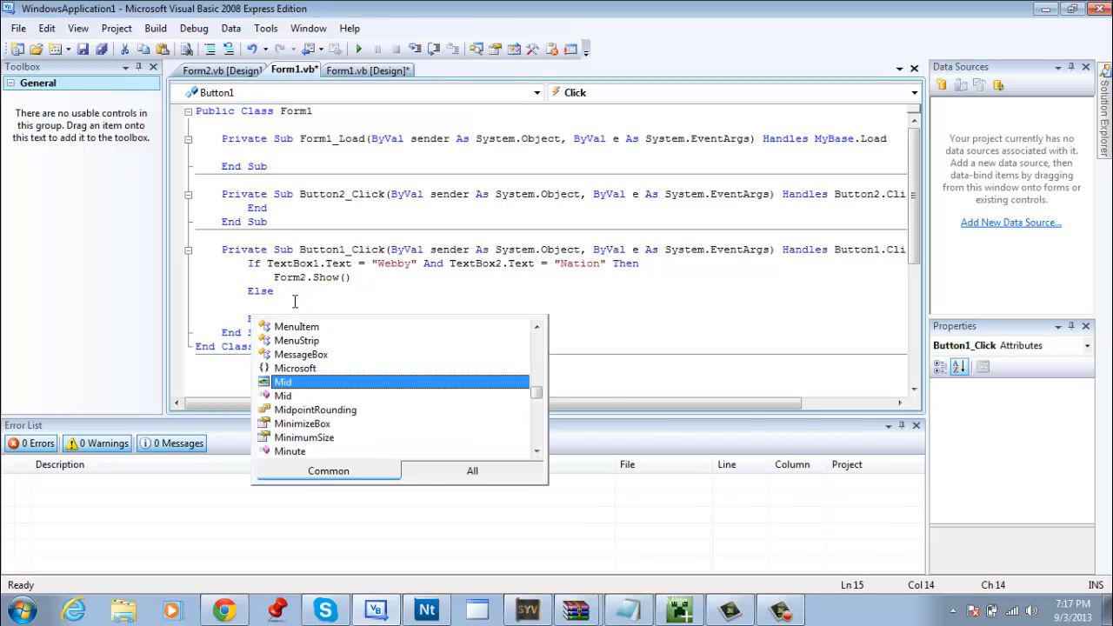
pyautogui.write('sgBox(')
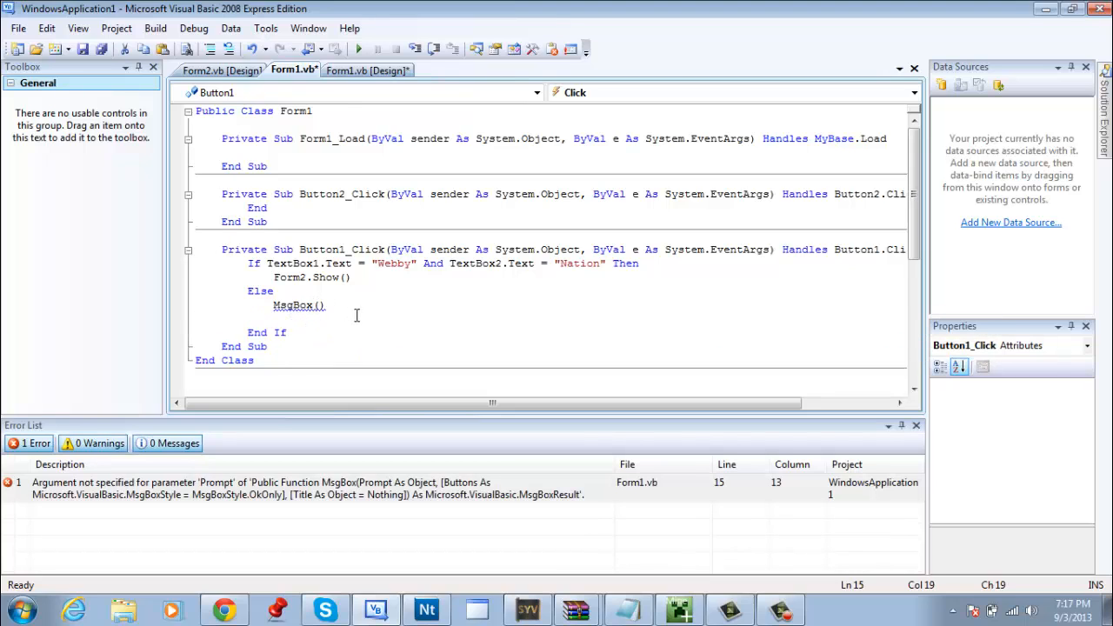
pyautogui.write('.Show')
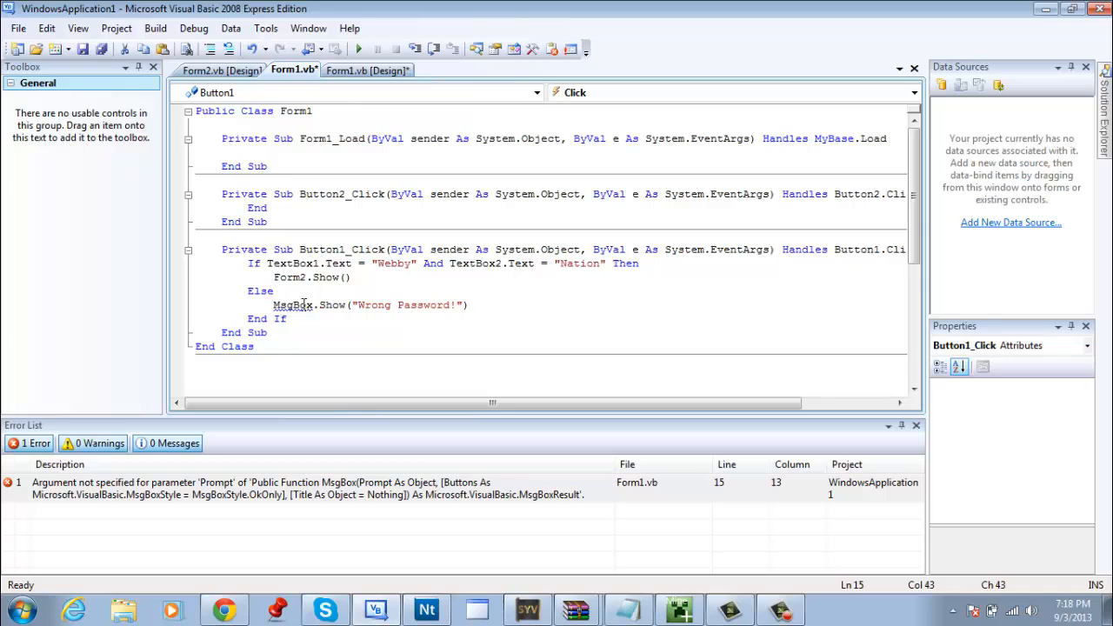
pyautogui.doubleClick(294, 307)
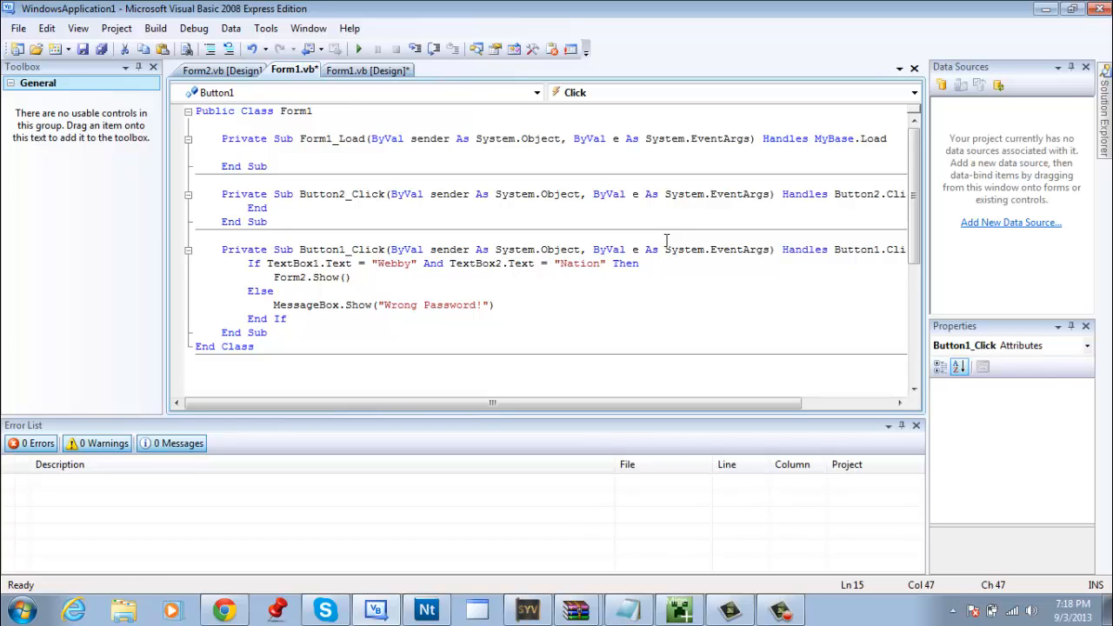
pyautogui.click(494, 304)
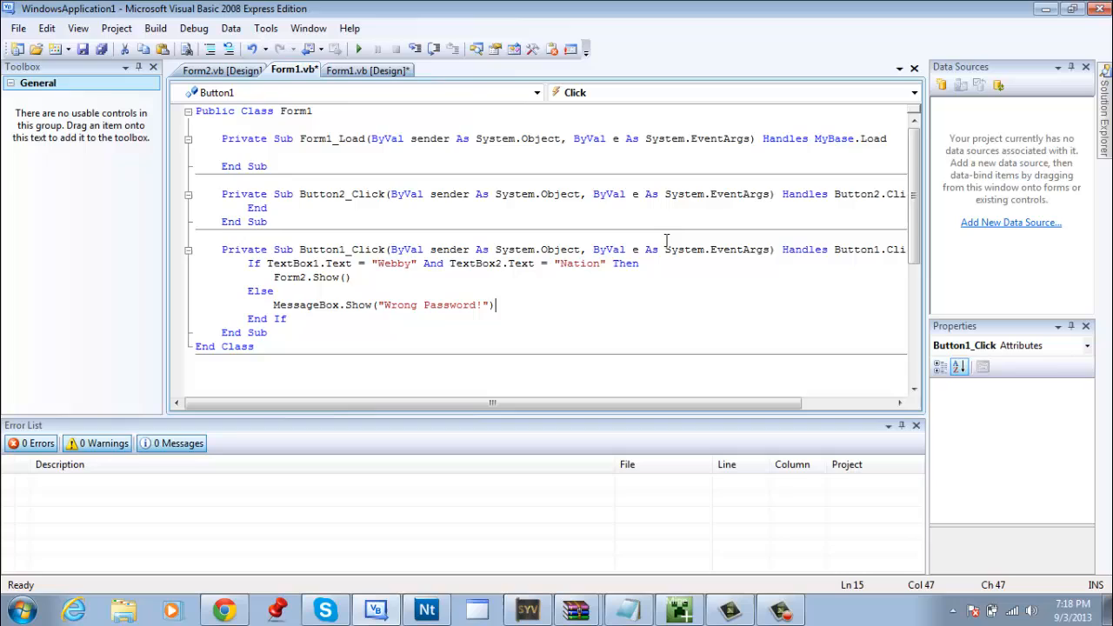